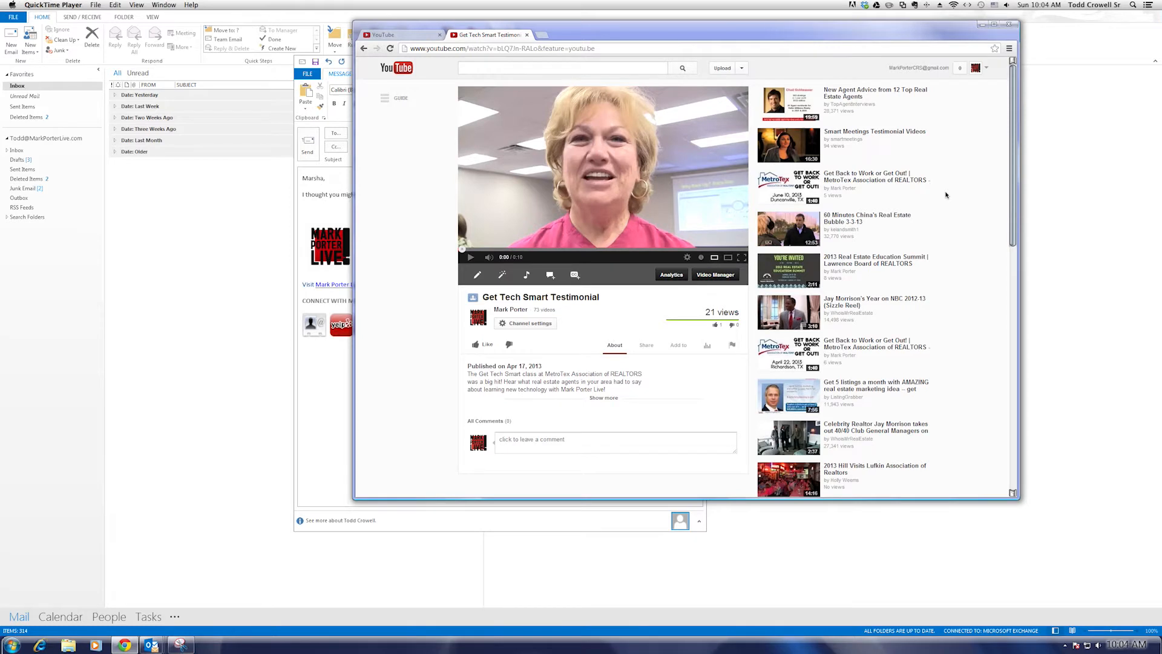
pyautogui.moveTo(625, 39)
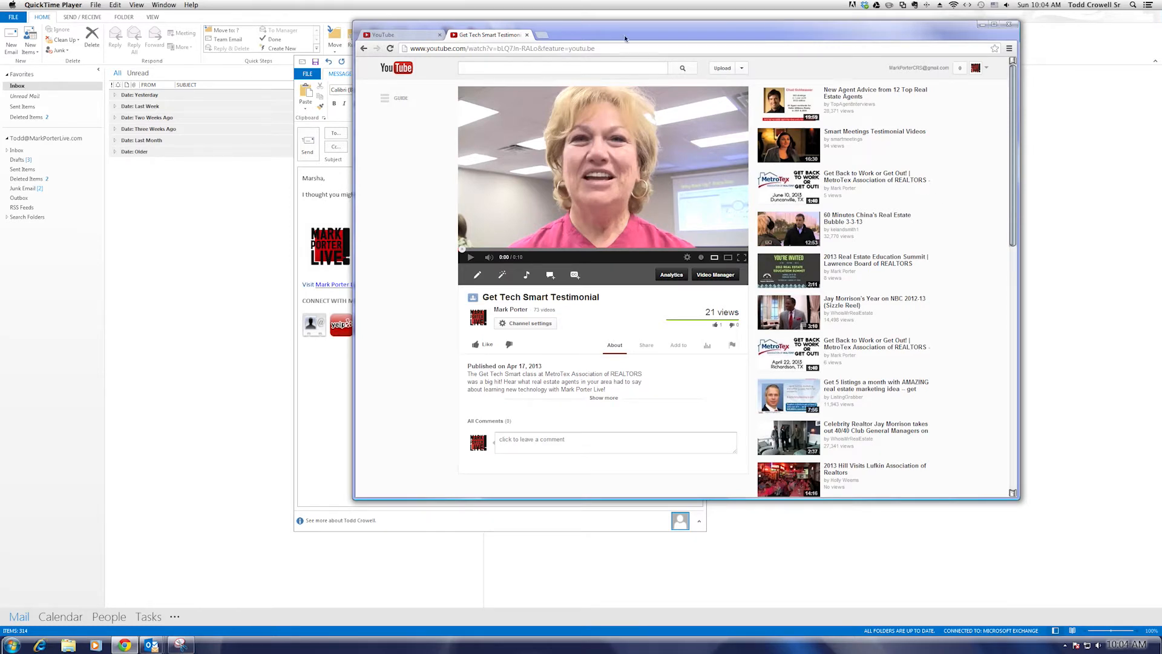
pyautogui.moveTo(612, 112)
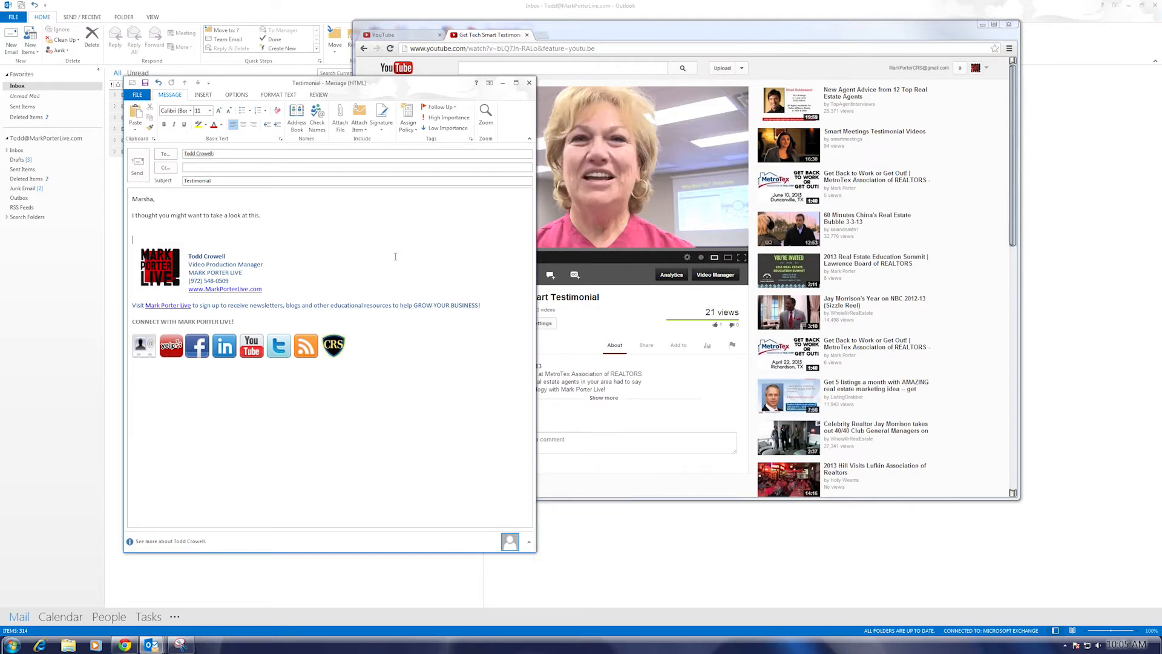
pyautogui.moveTo(470, 408)
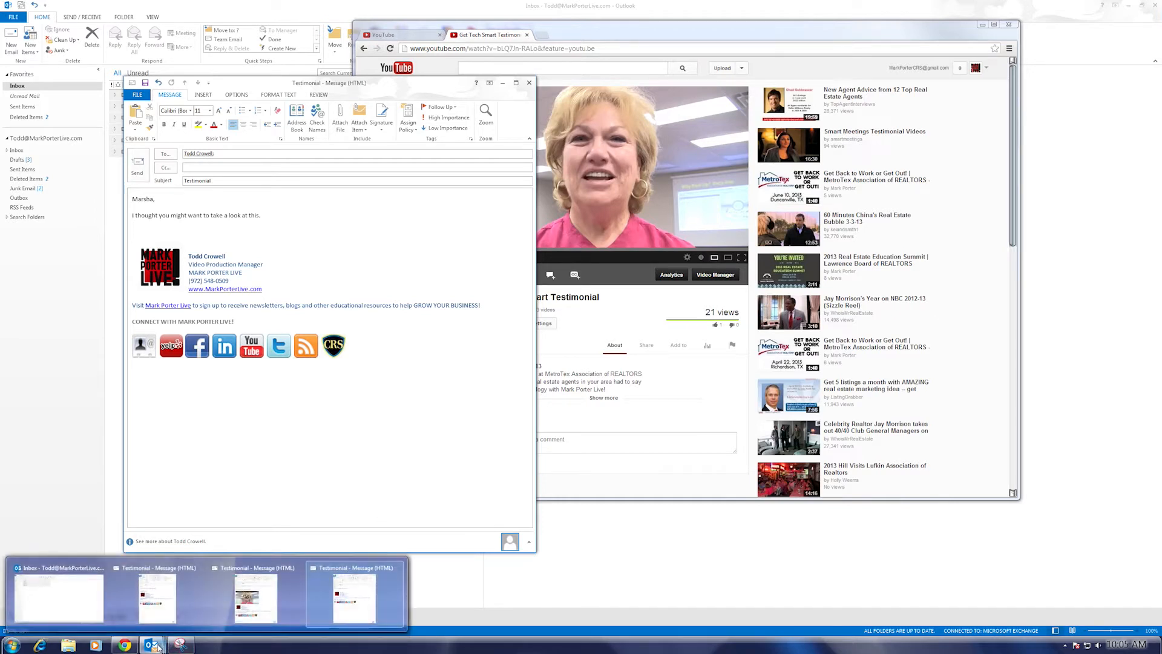
# Bring up the two example messages: the testimonial text link and the video thumbnail image
pyautogui.click(131, 239)
pyautogui.write('Testimonial from Last Class')
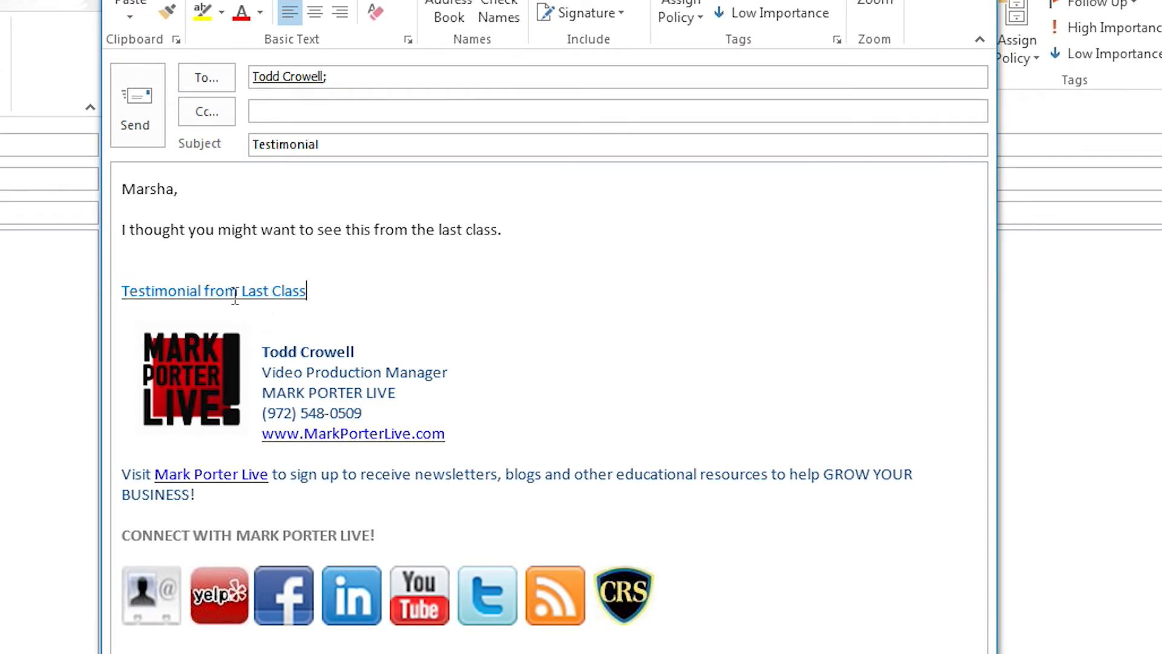
pyautogui.doubleClick(214, 291)
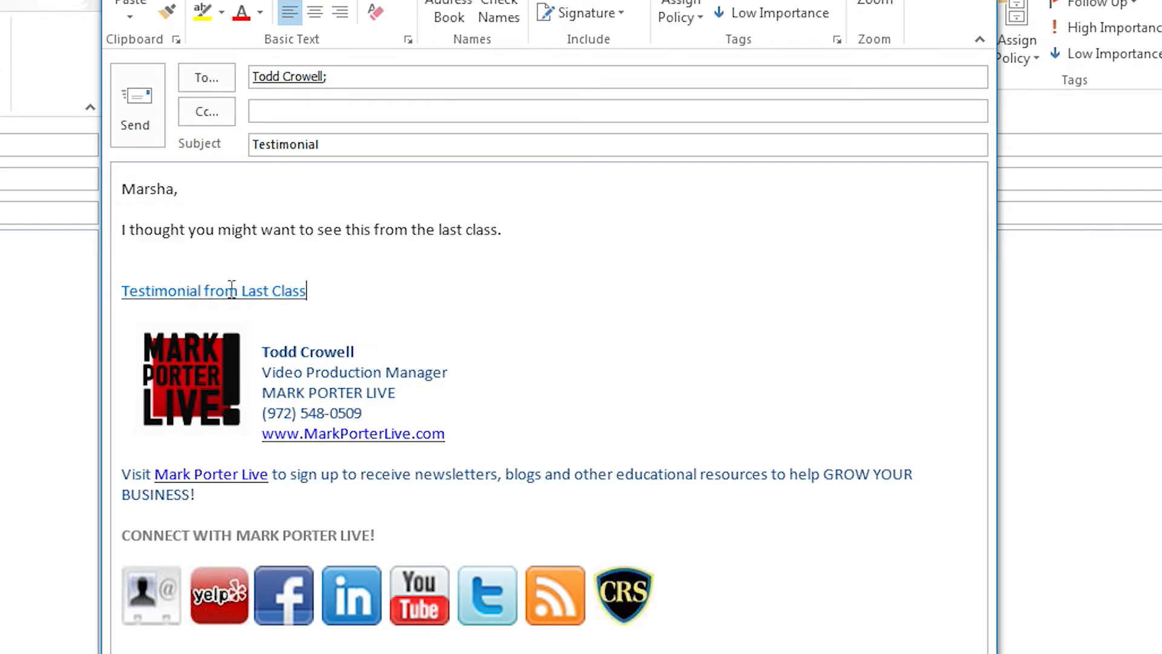
pyautogui.moveTo(481, 301)
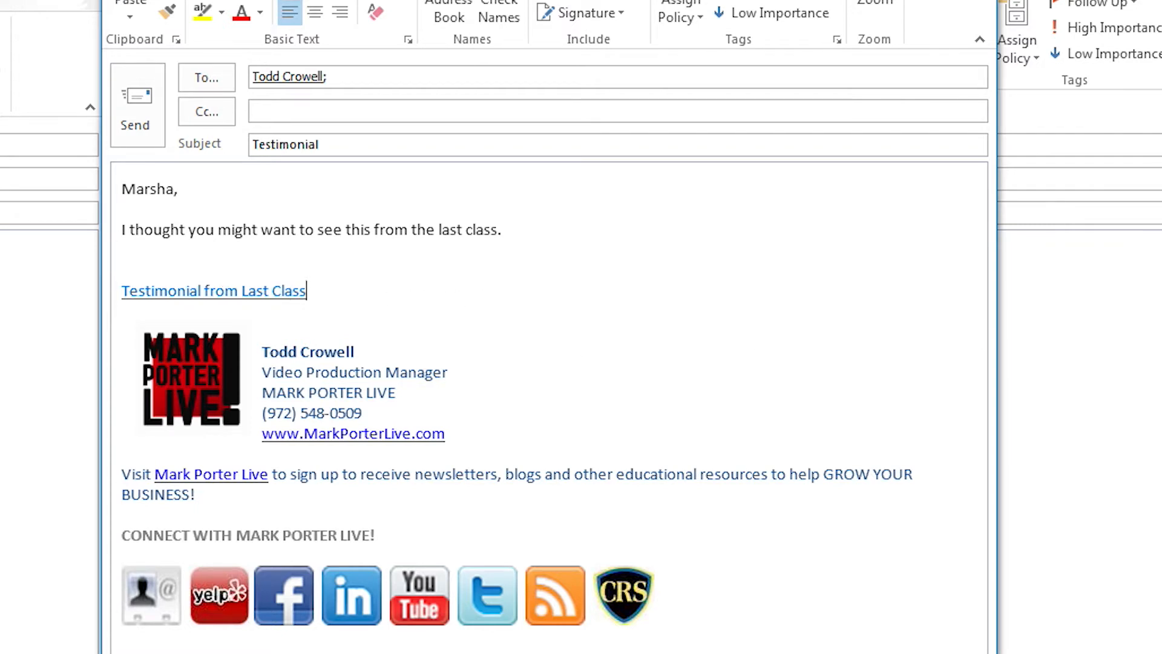
pyautogui.moveTo(243, 291)
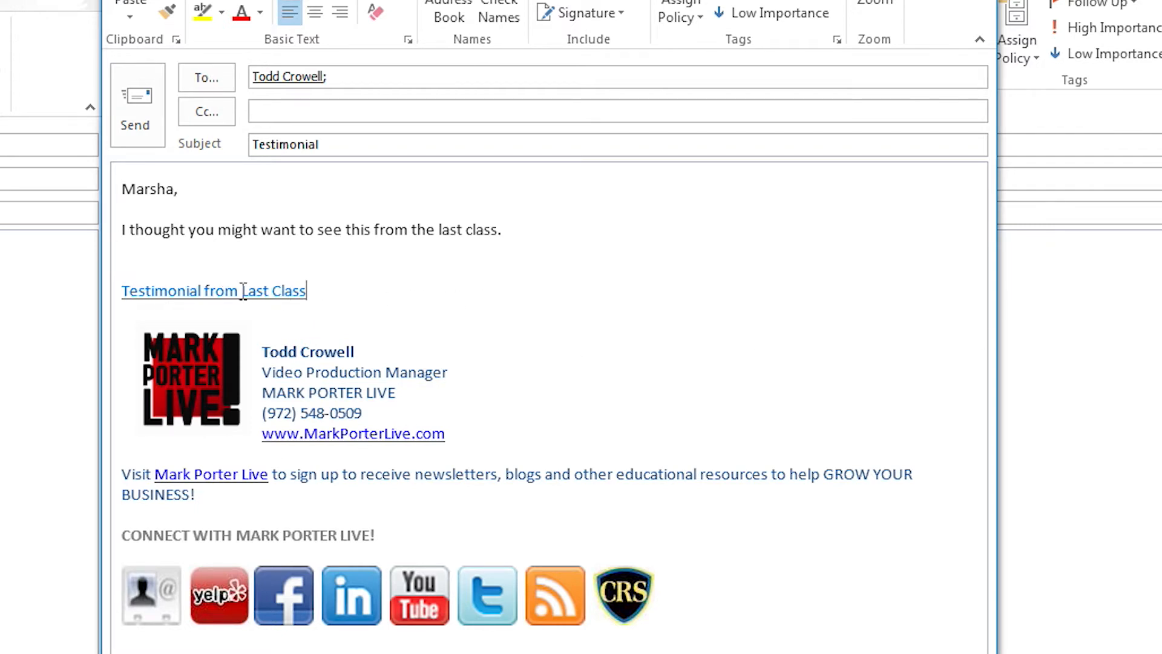
pyautogui.moveTo(336, 297)
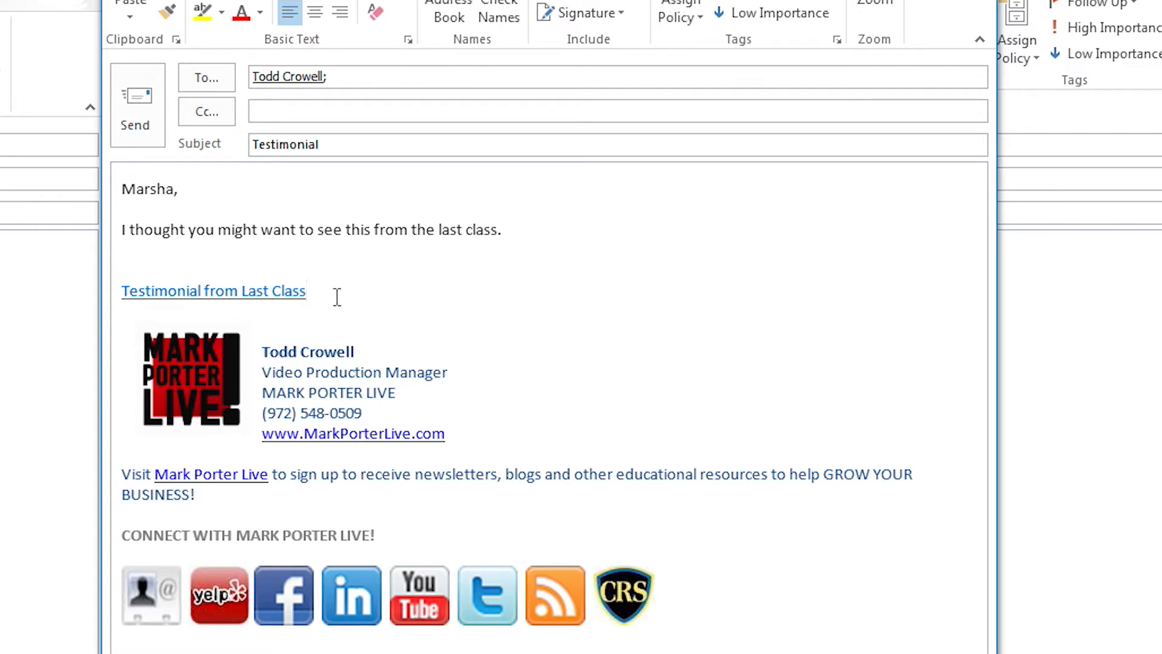
pyautogui.moveTo(356, 291)
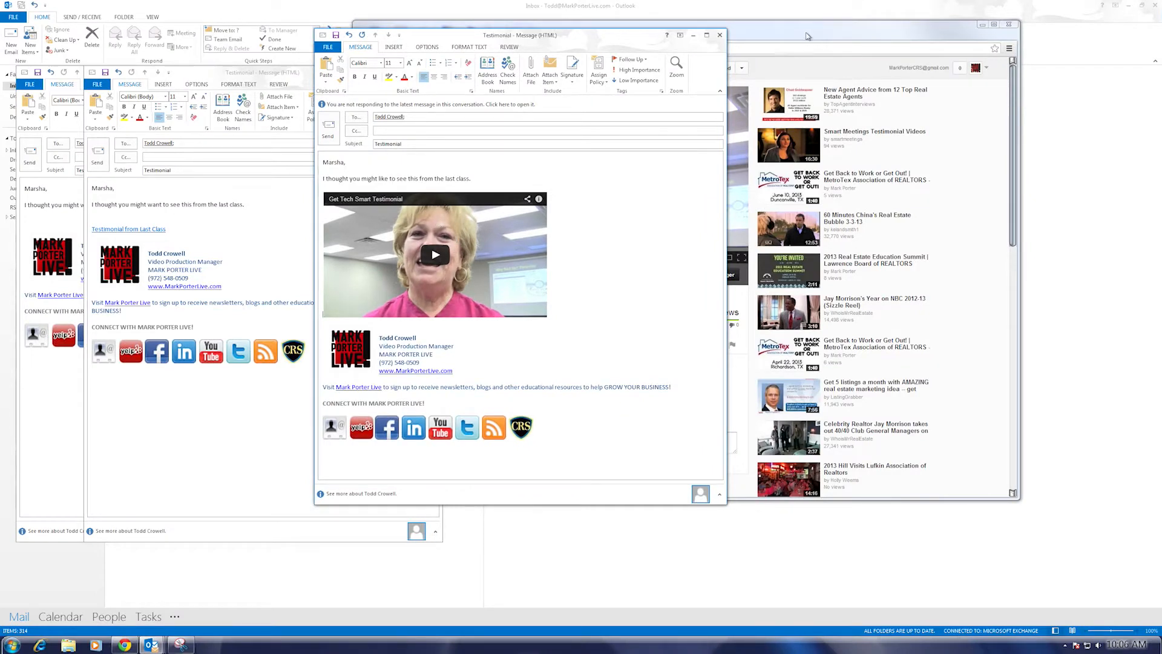
# Minimize the example message windows, leaving only the Outlook inbox visible
pyautogui.click(433, 254)
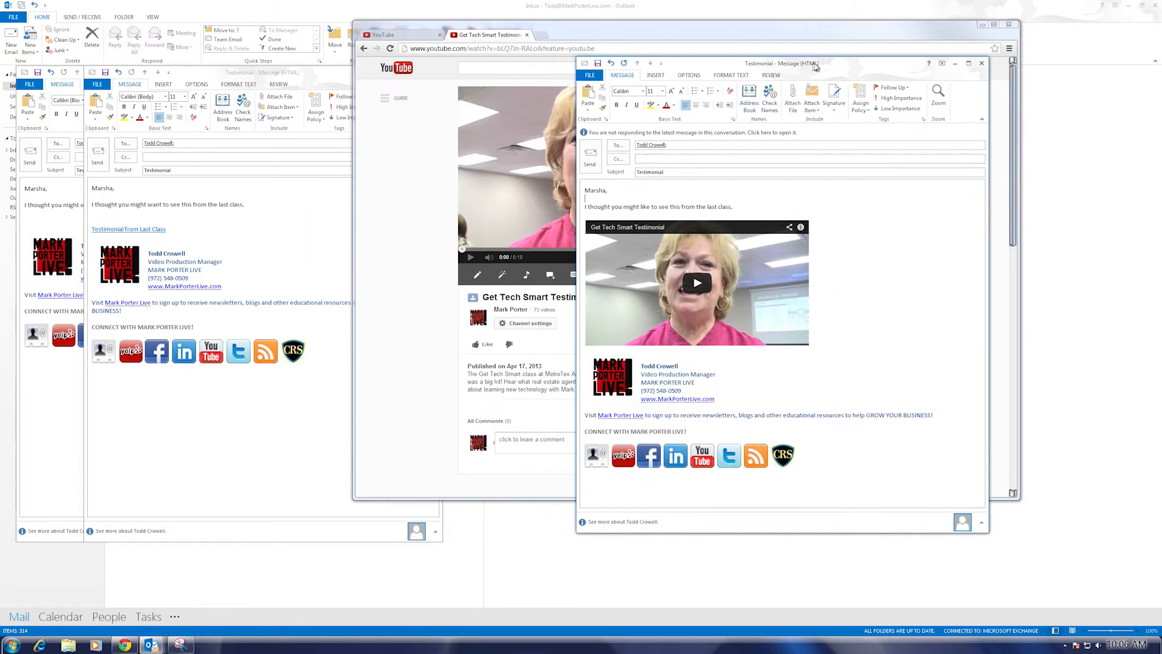
pyautogui.moveTo(119, 186)
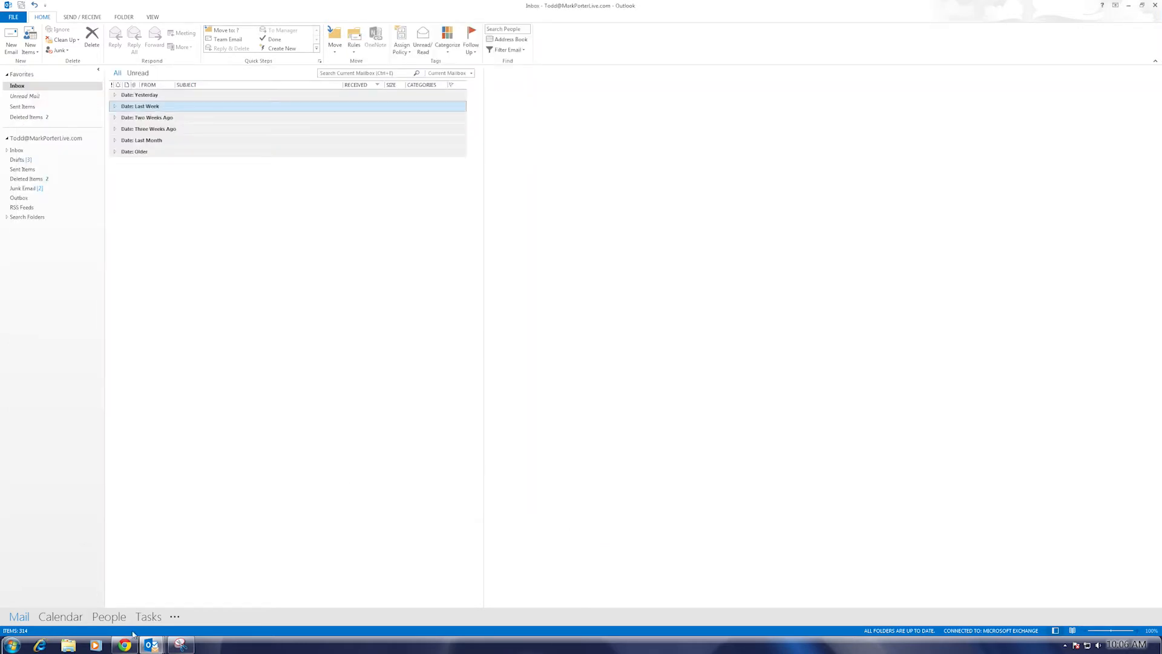
pyautogui.moveTo(150, 644)
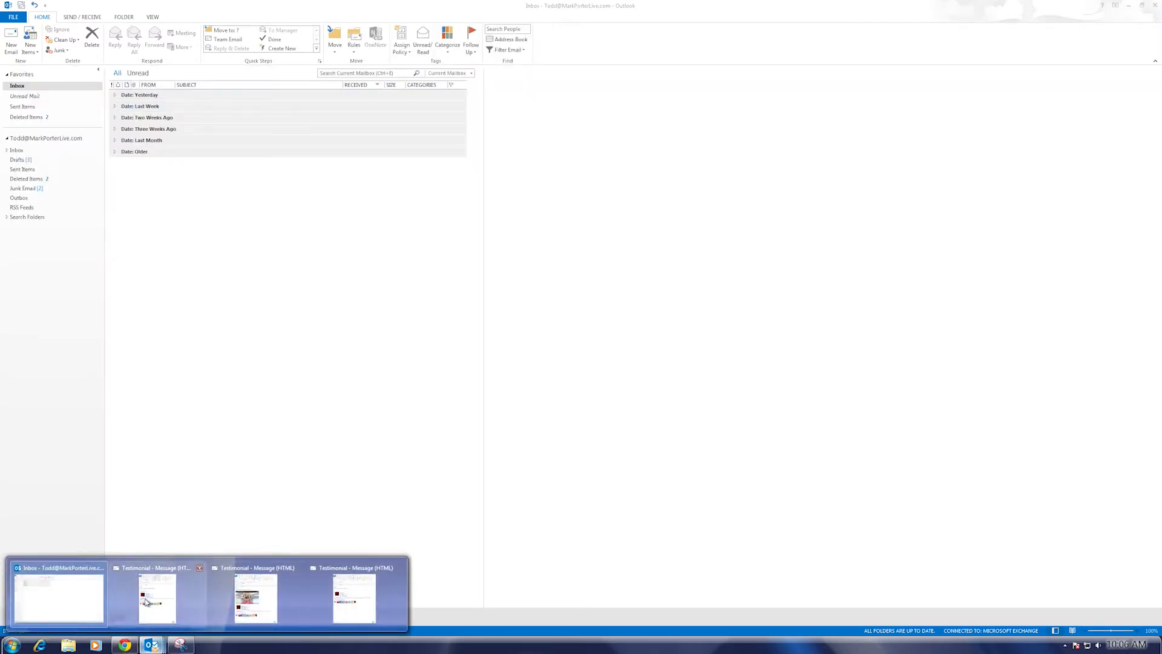
# Reopen the Testimonial draft to Marsha and bring the YouTube testimonial page forward
pyautogui.click(156, 597)
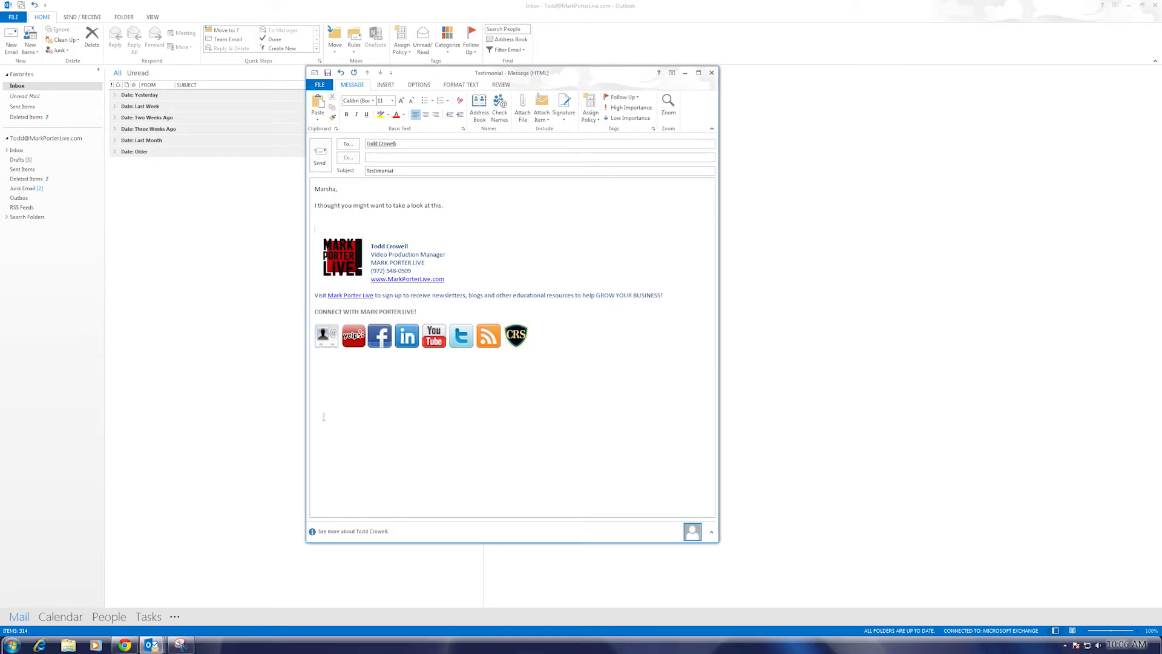
pyautogui.moveTo(125, 644)
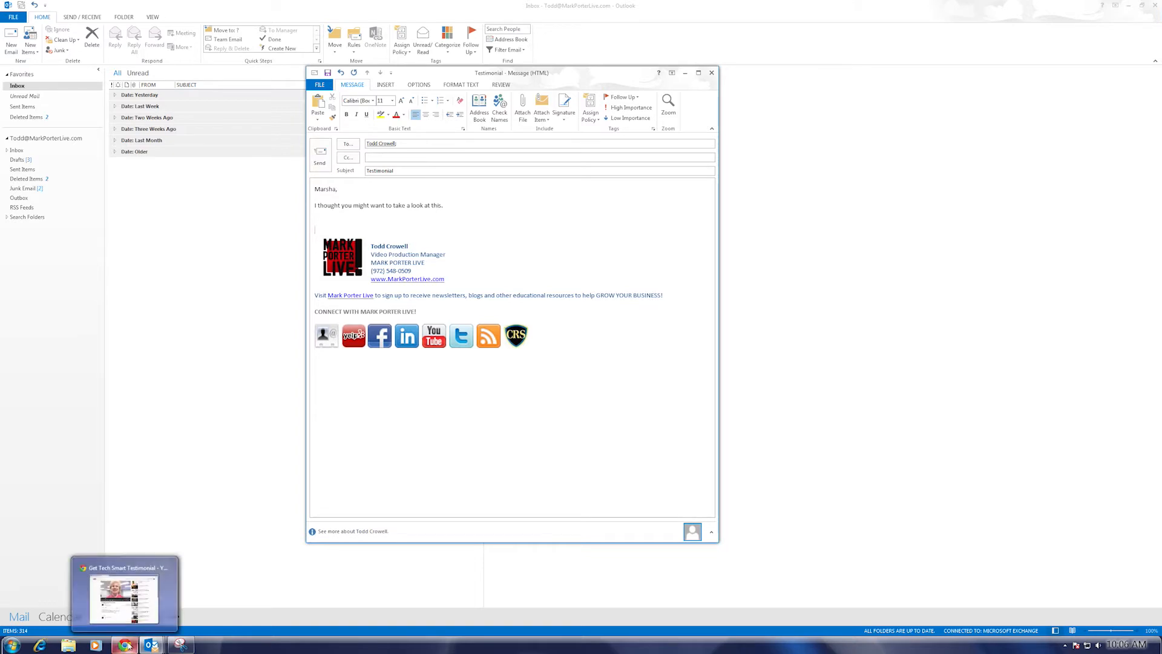
pyautogui.click(122, 592)
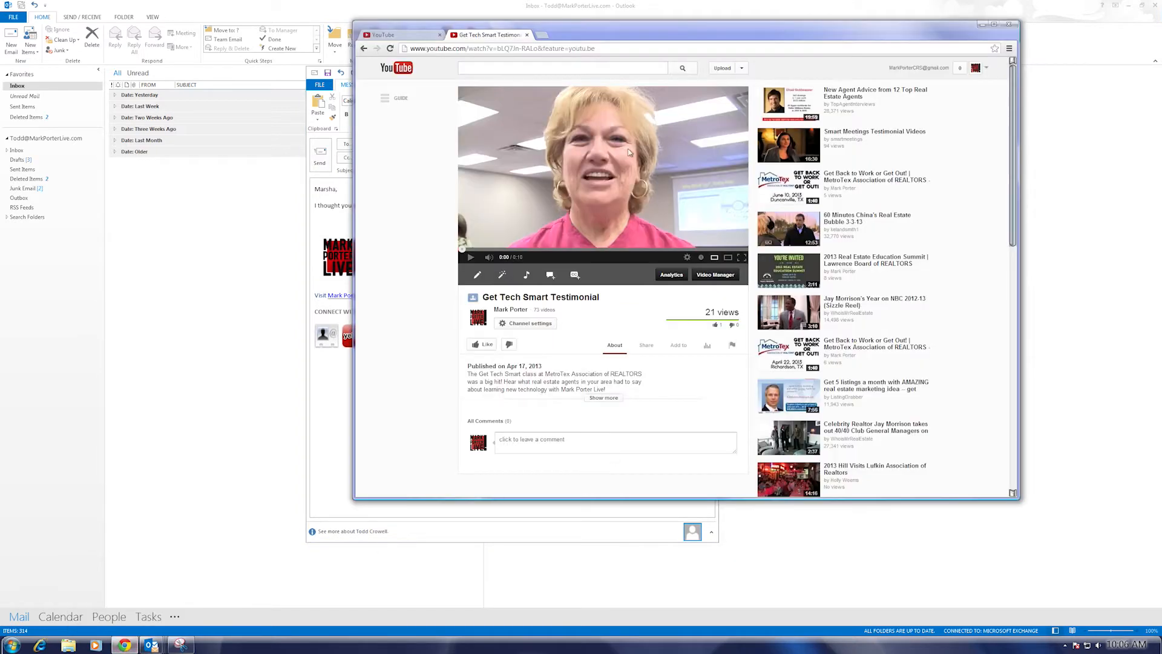
pyautogui.moveTo(541, 165)
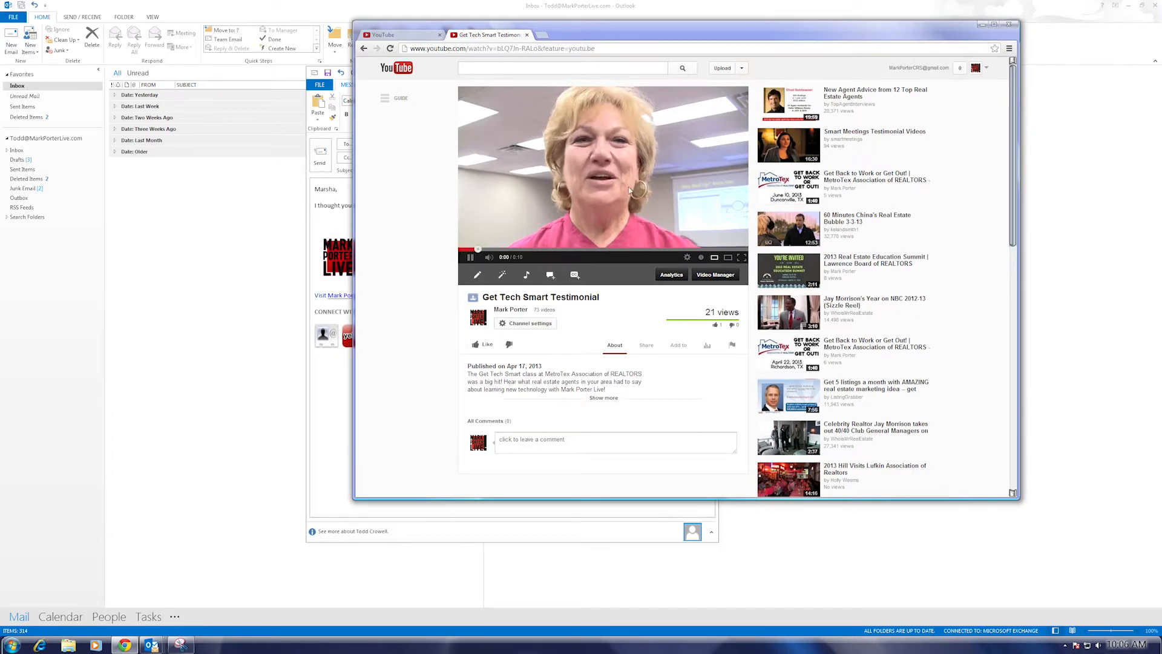
# Play and pause the testimonial video on its YouTube Info and Settings page
pyautogui.click(471, 257)
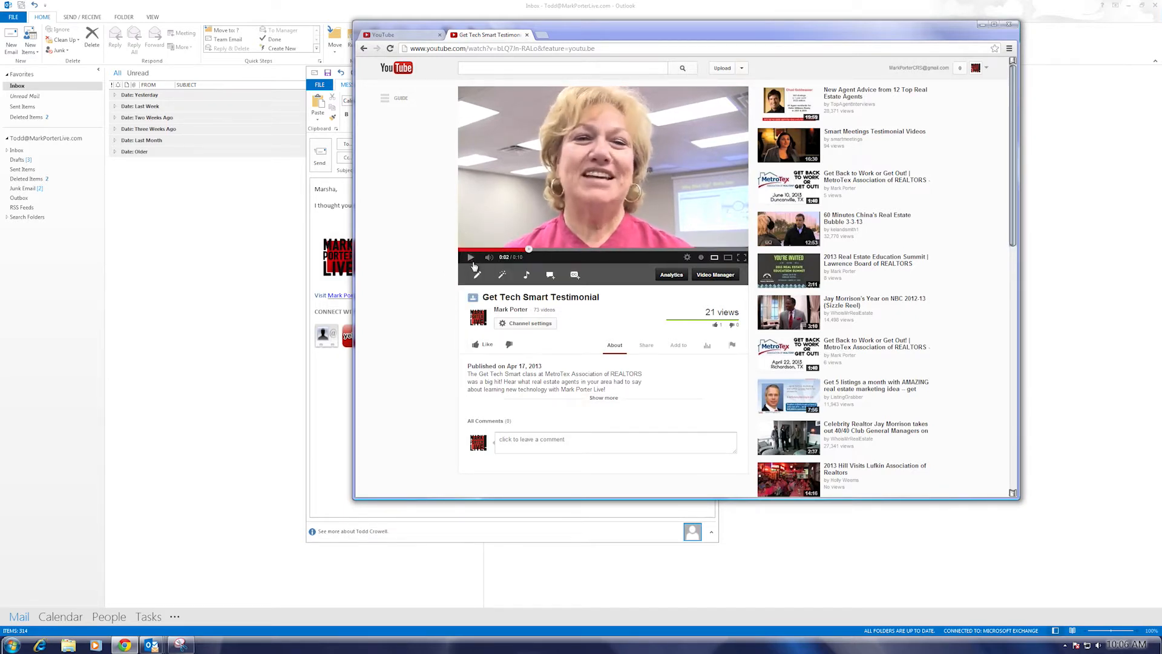
pyautogui.click(715, 274)
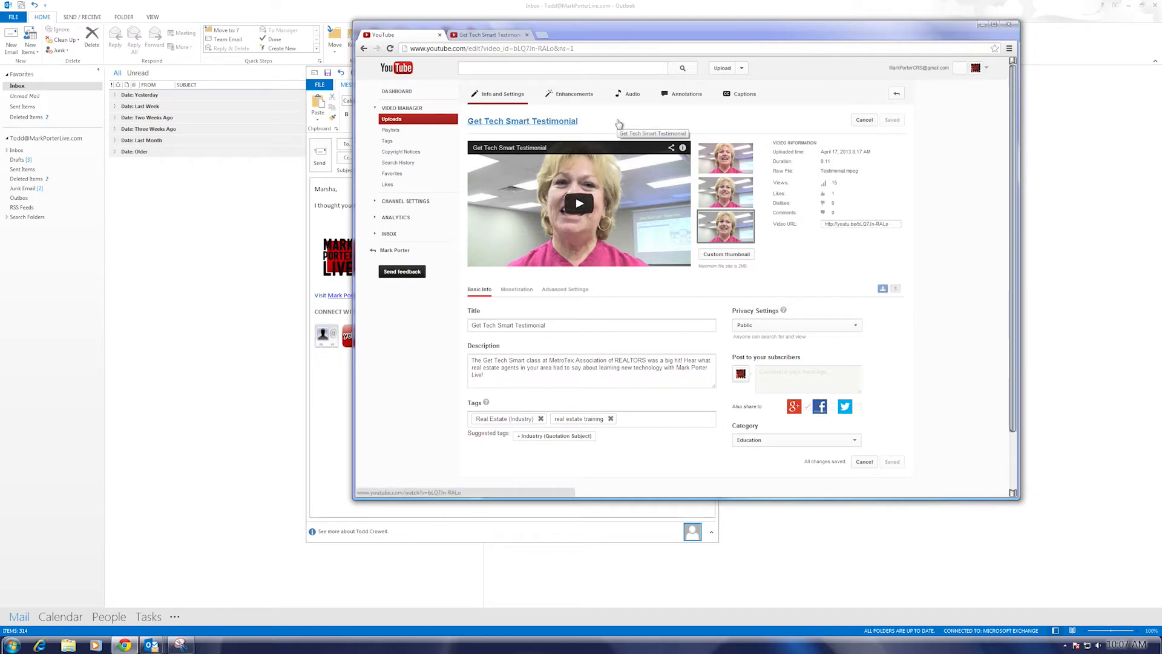
pyautogui.moveTo(427, 105)
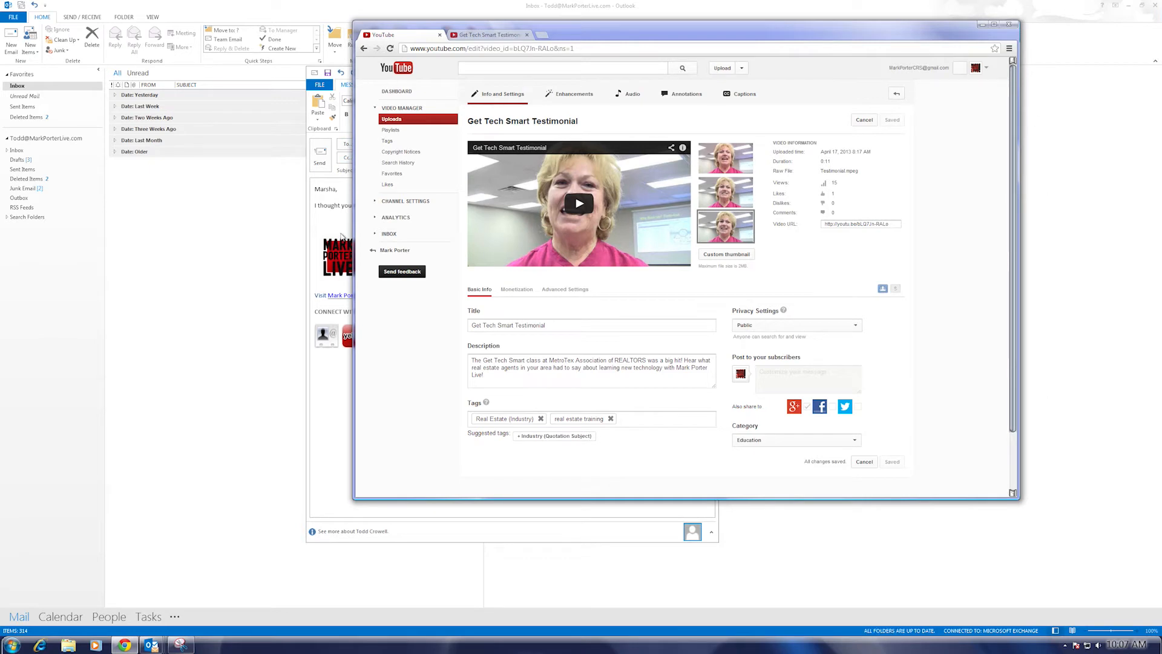
pyautogui.moveTo(658, 211)
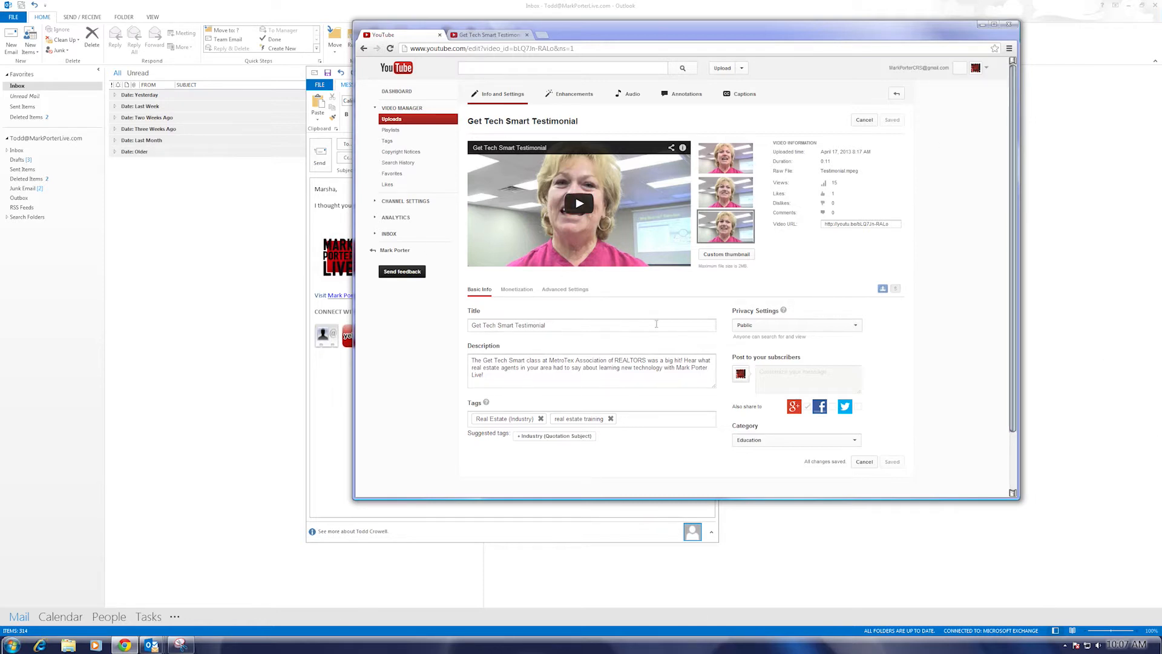
pyautogui.moveTo(290, 300)
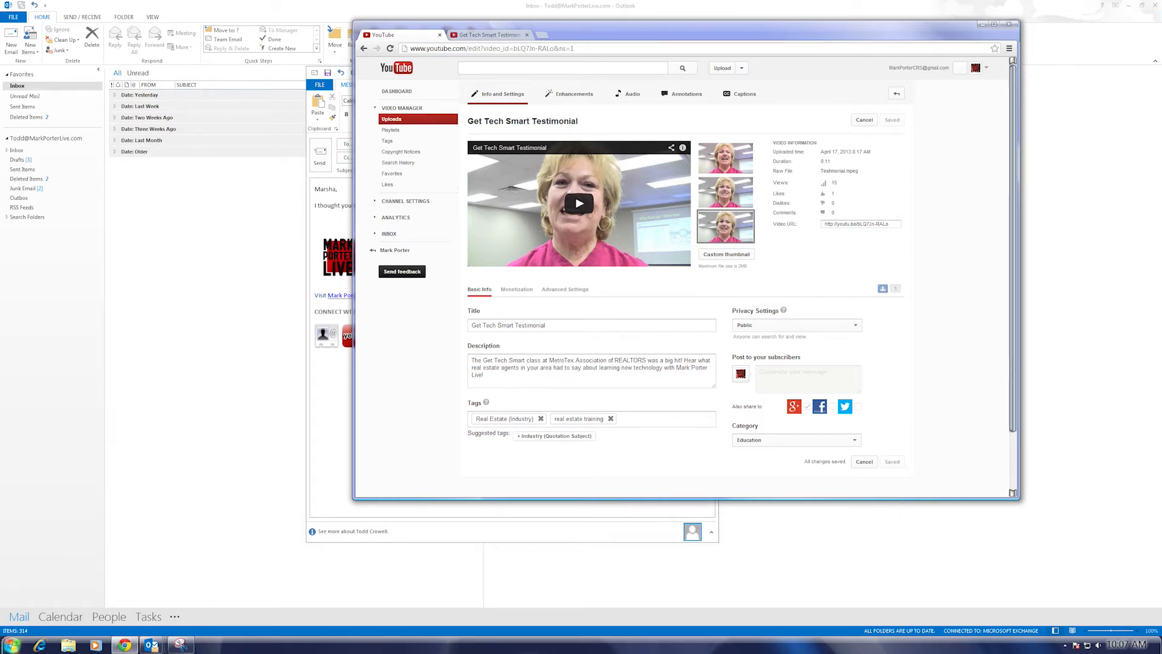
pyautogui.click(8, 643)
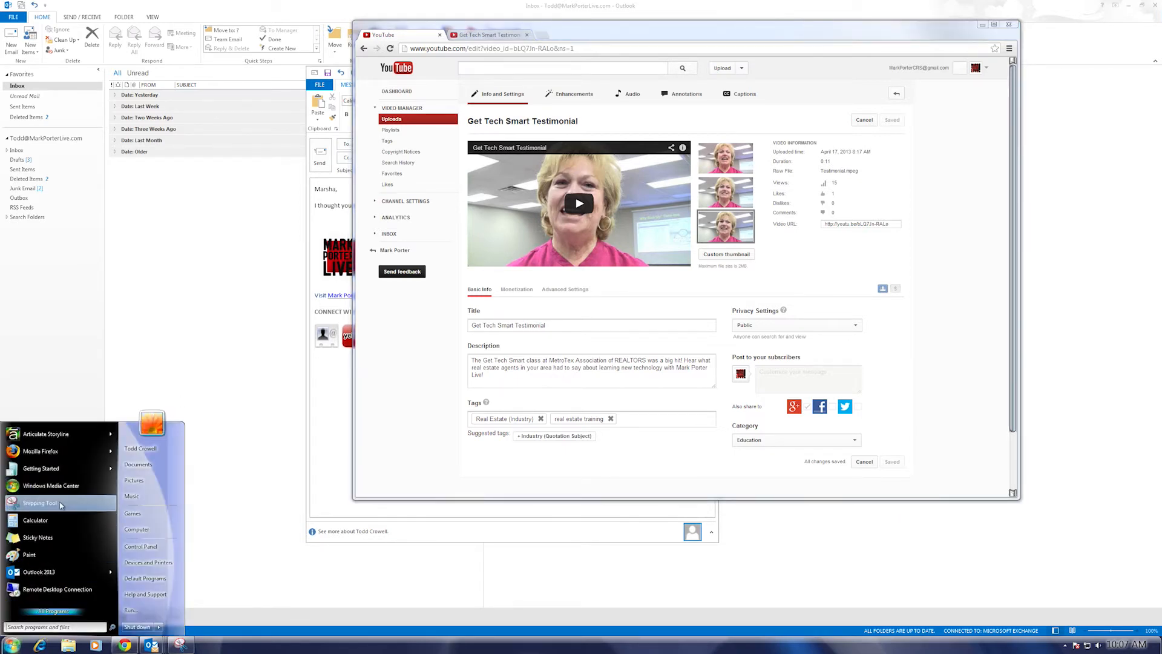
# Snip the video thumbnail with Snipping Tool and save it as Testimonial.PNG in Pictures
pyautogui.click(39, 502)
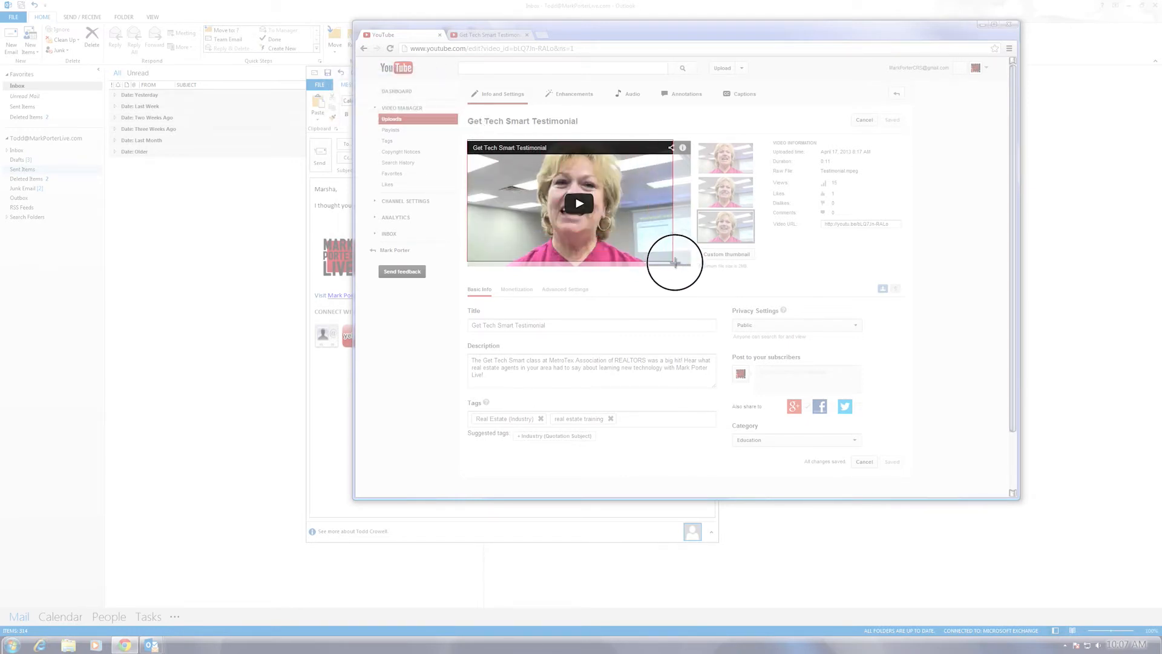
pyautogui.moveTo(690, 267)
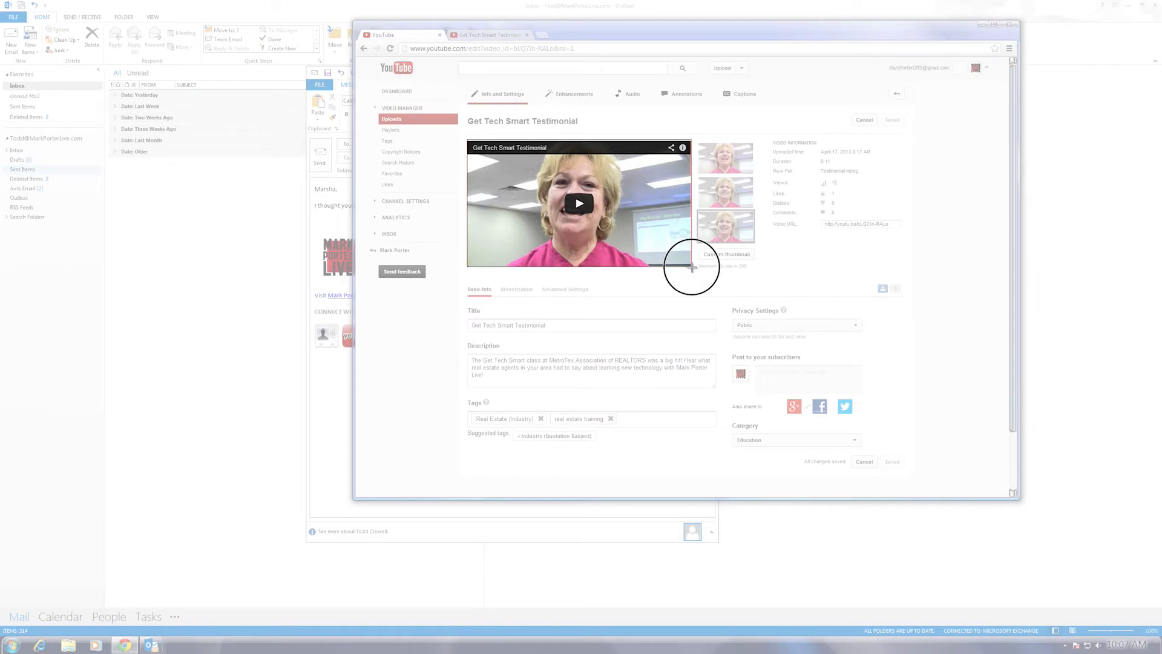
pyautogui.click(179, 644)
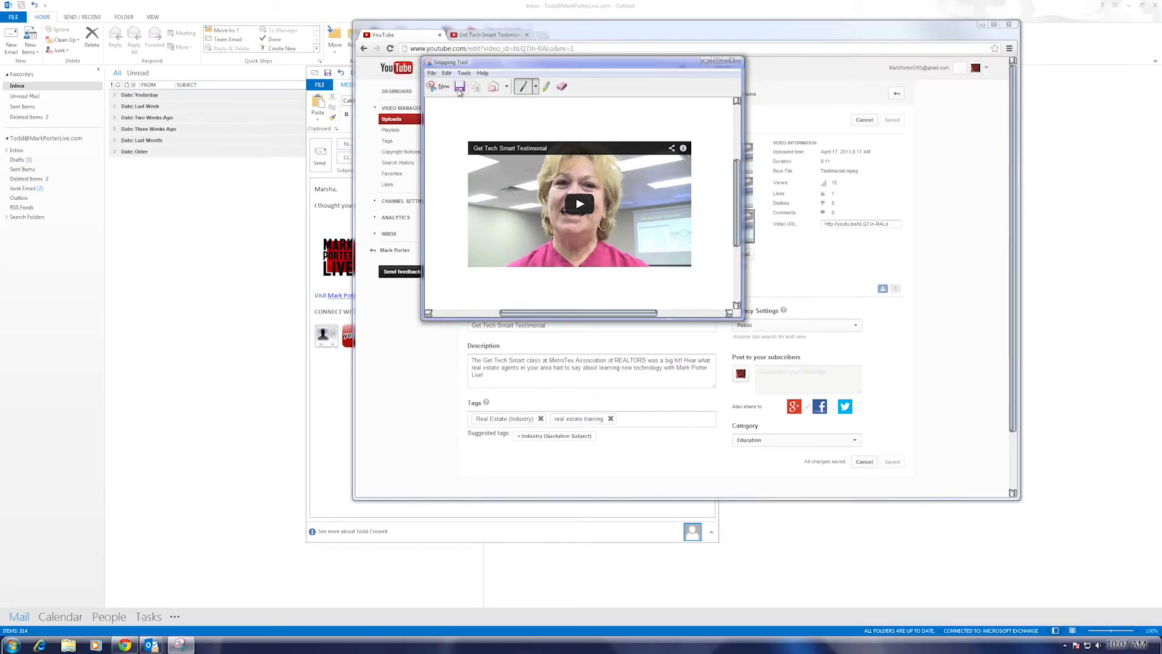
pyautogui.click(459, 86)
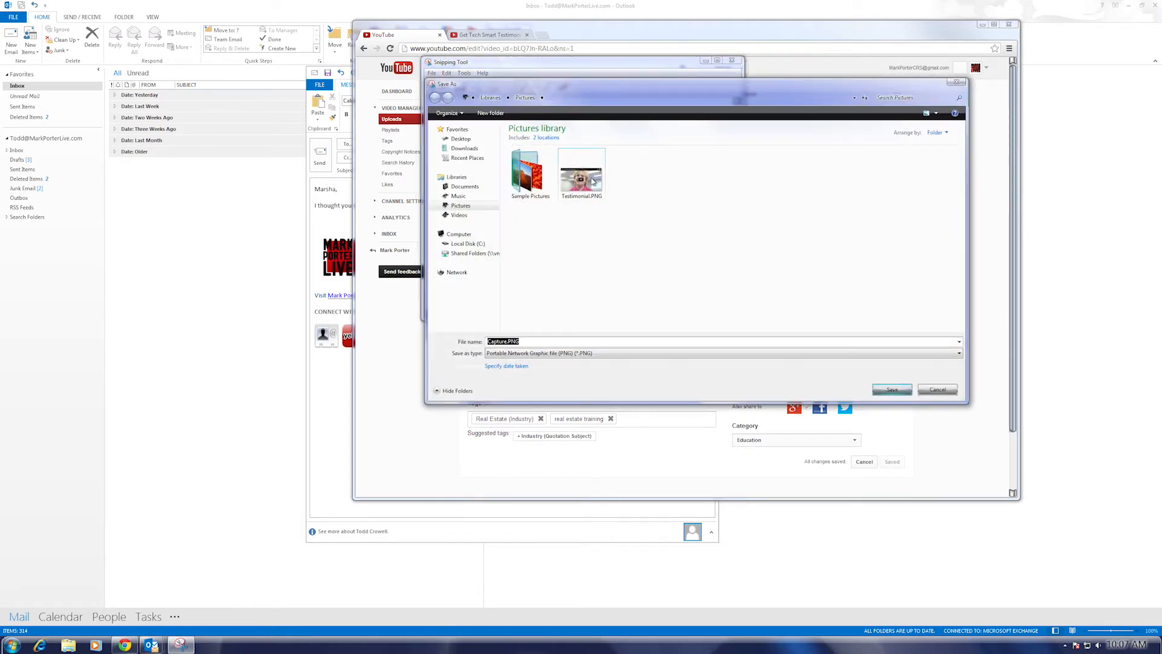
pyautogui.click(581, 169)
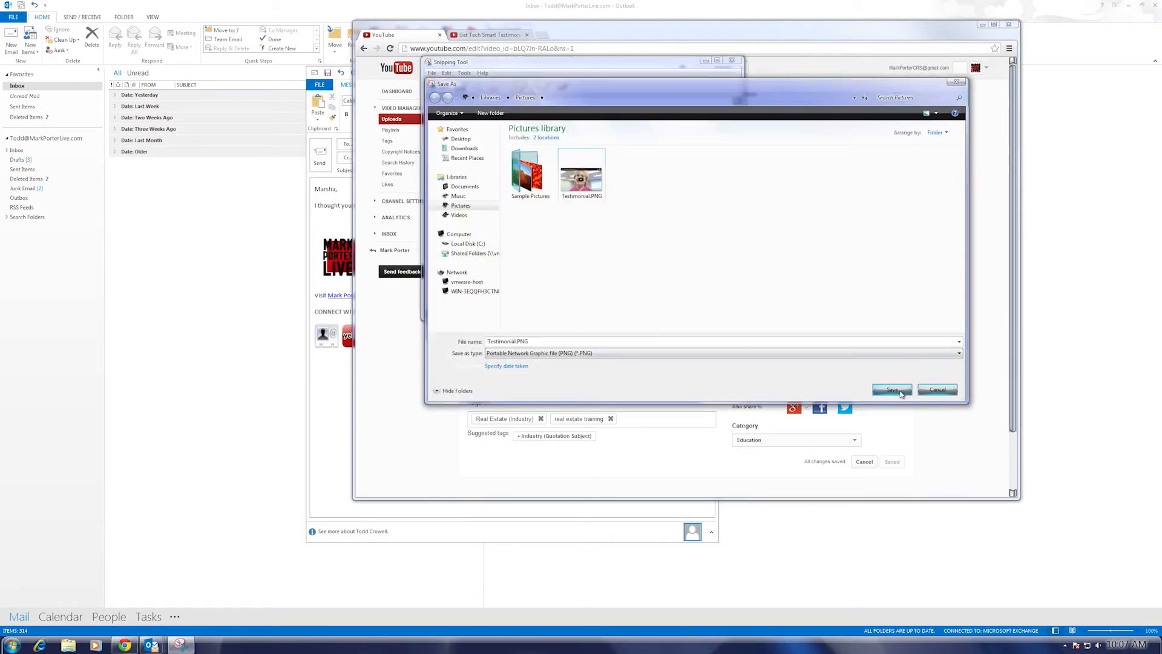
pyautogui.click(891, 389)
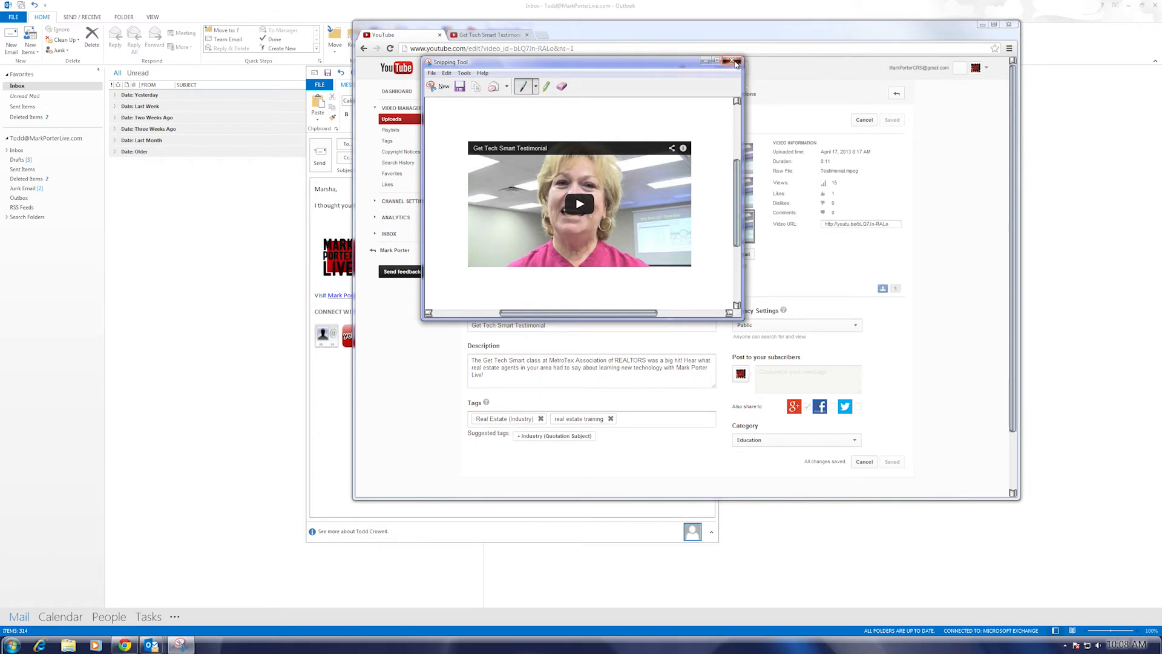
pyautogui.click(734, 60)
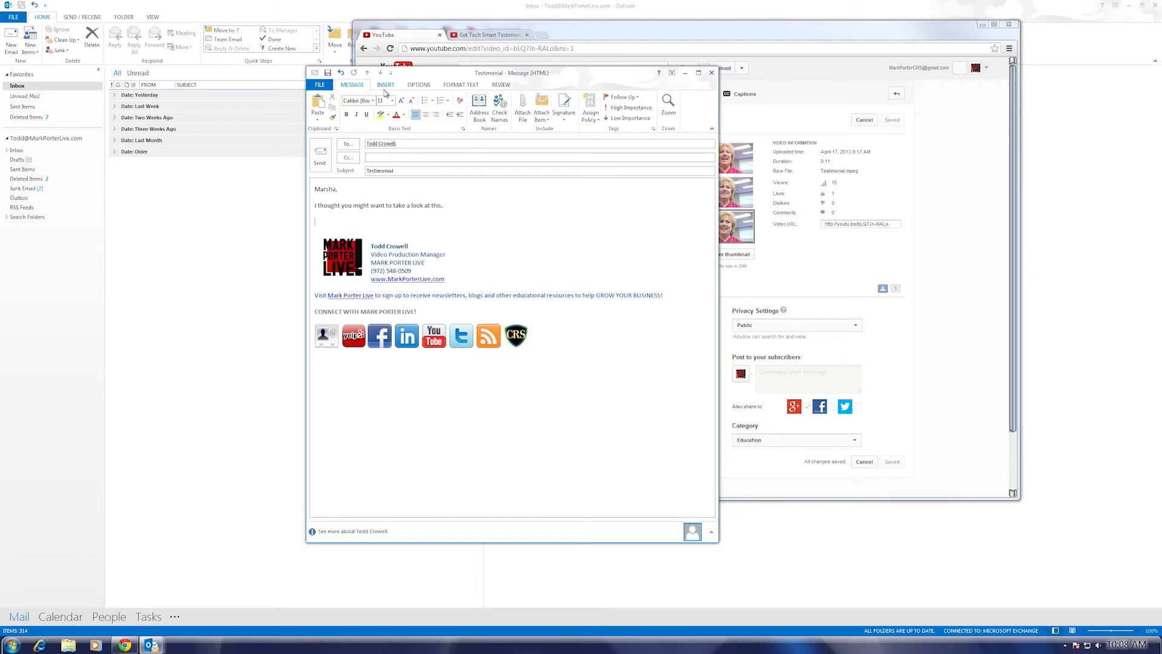
# Insert Testimonial.PNG from Pictures into the draft below 'take a look at this.'
pyautogui.click(384, 85)
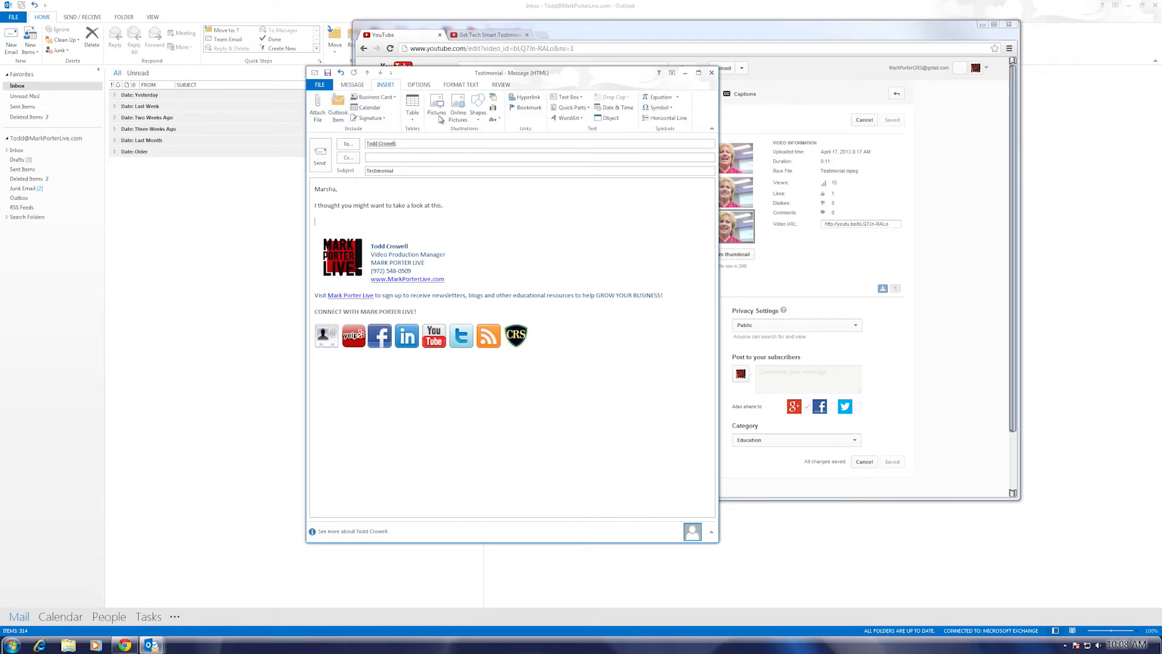
pyautogui.click(436, 102)
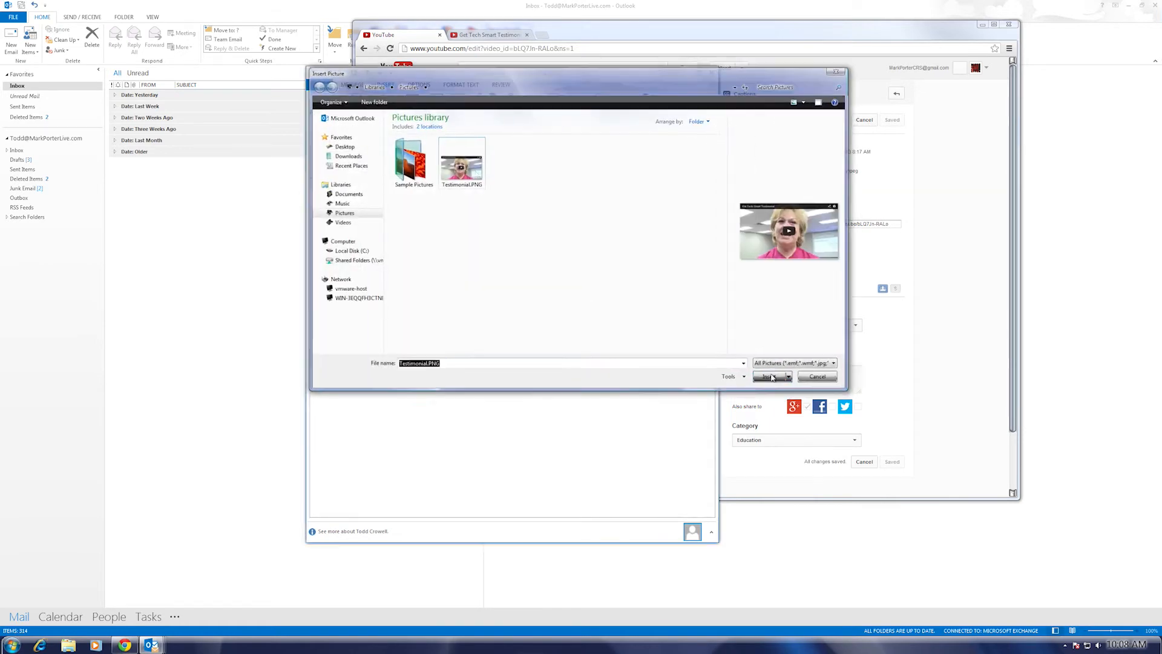
pyautogui.click(770, 376)
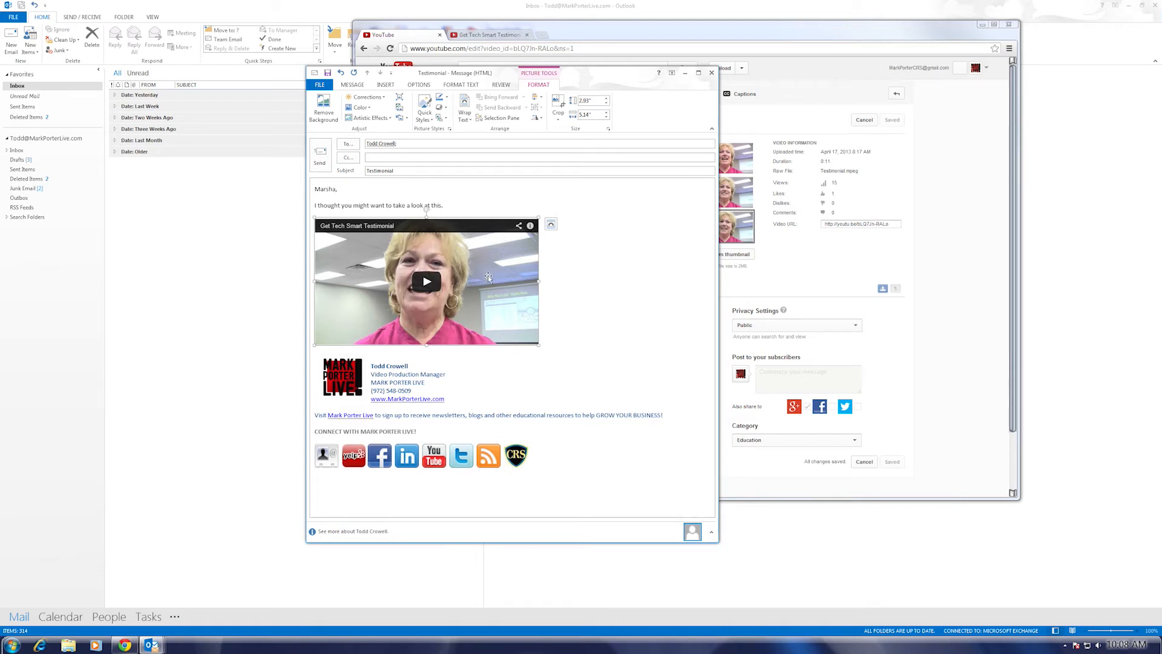
# Start a hyperlink on the thumbnail picture and copy the video's short youtu.be URL
pyautogui.rightClick(426, 282)
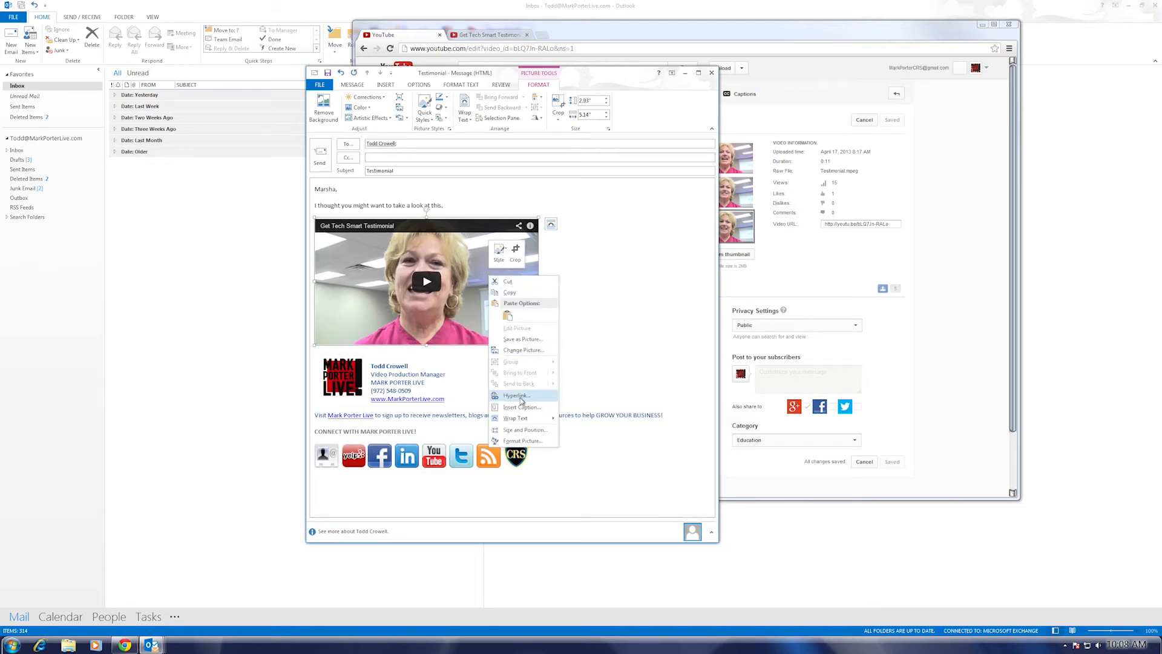
pyautogui.click(515, 394)
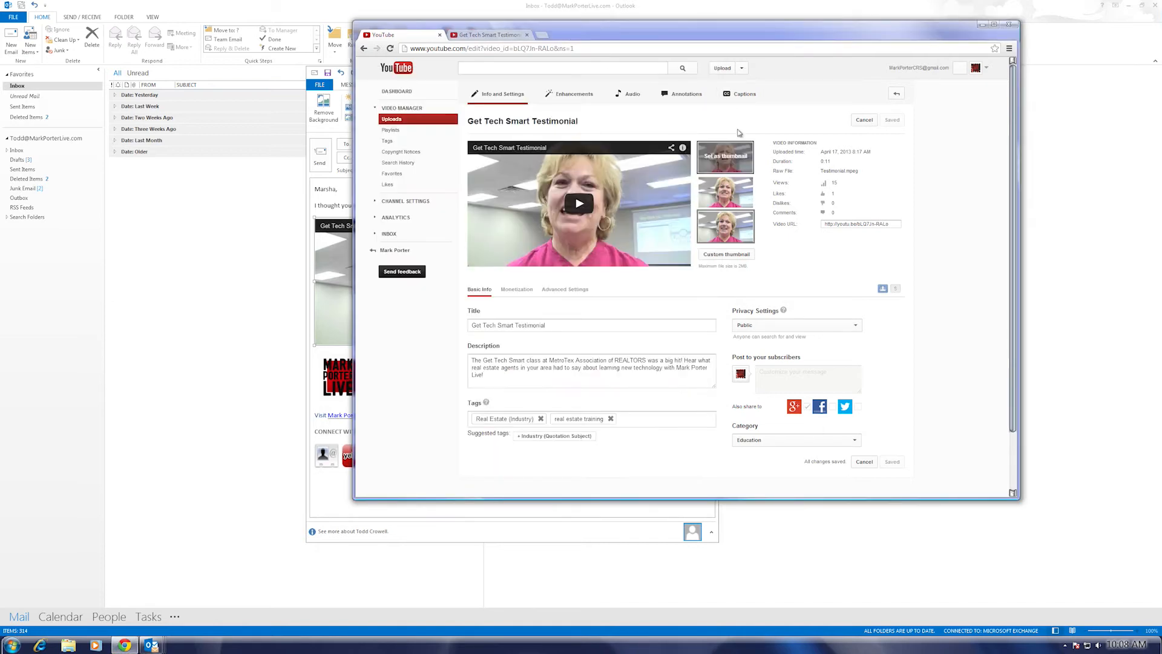
pyautogui.moveTo(625, 113)
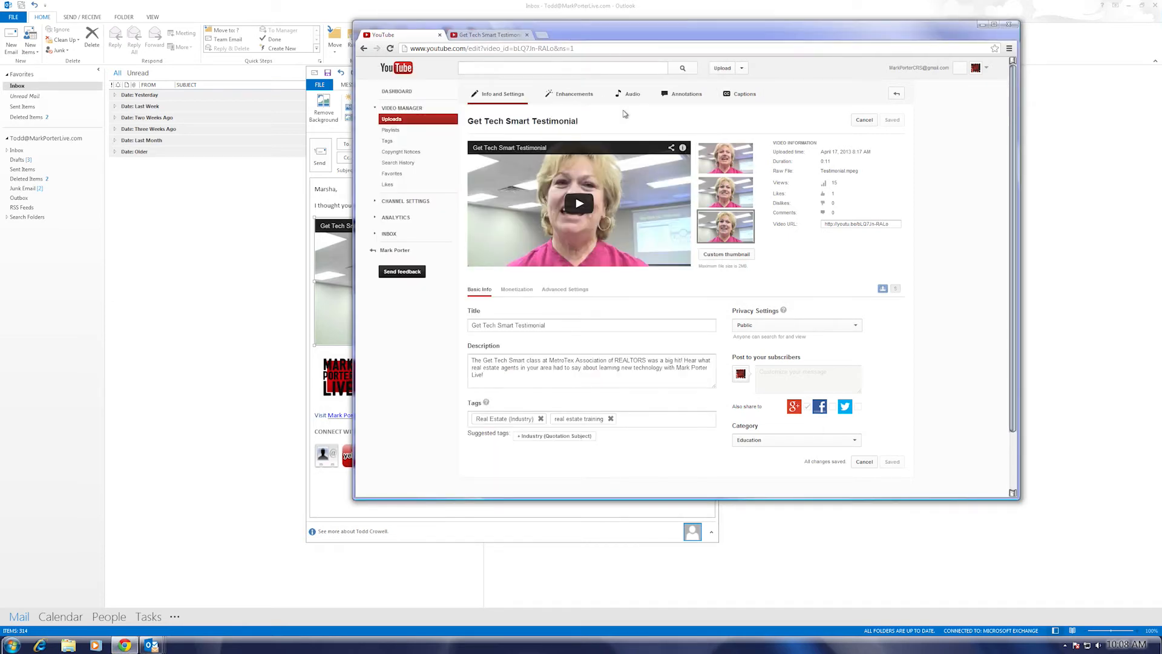
pyautogui.moveTo(415, 119)
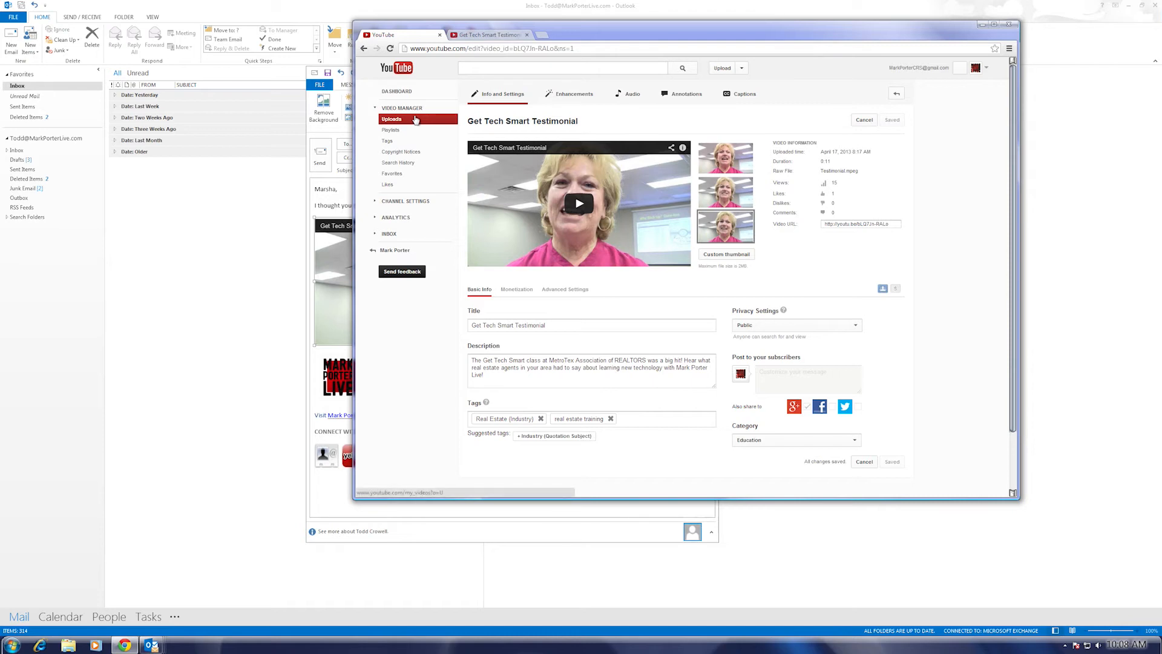
pyautogui.moveTo(814, 232)
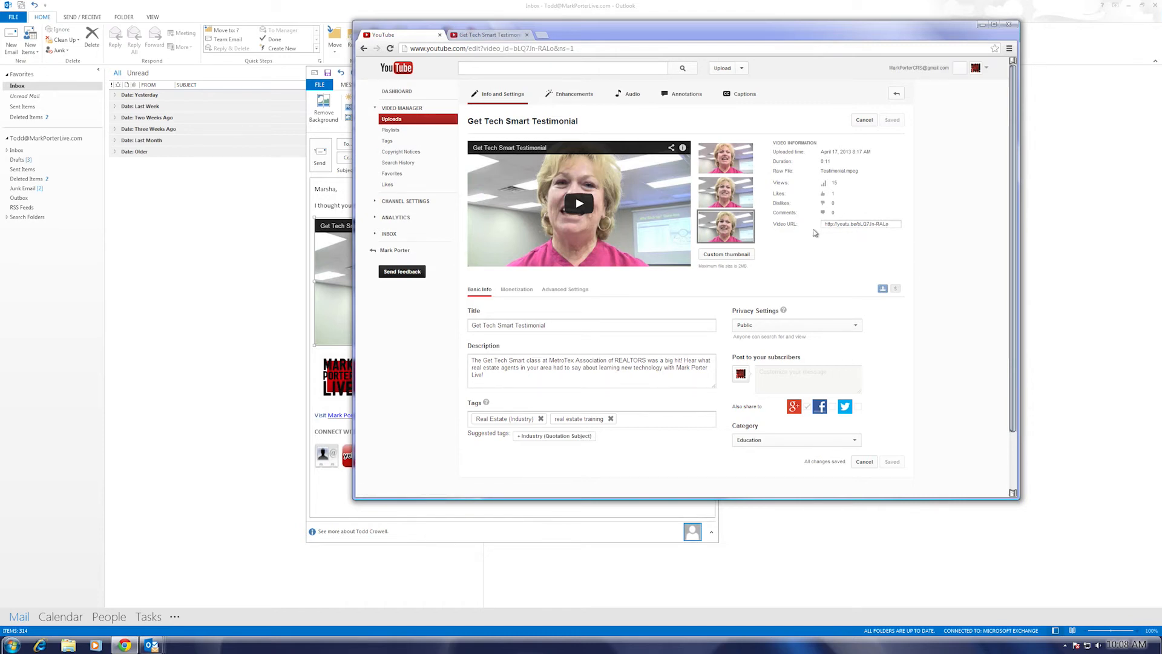
pyautogui.tripleClick(859, 224)
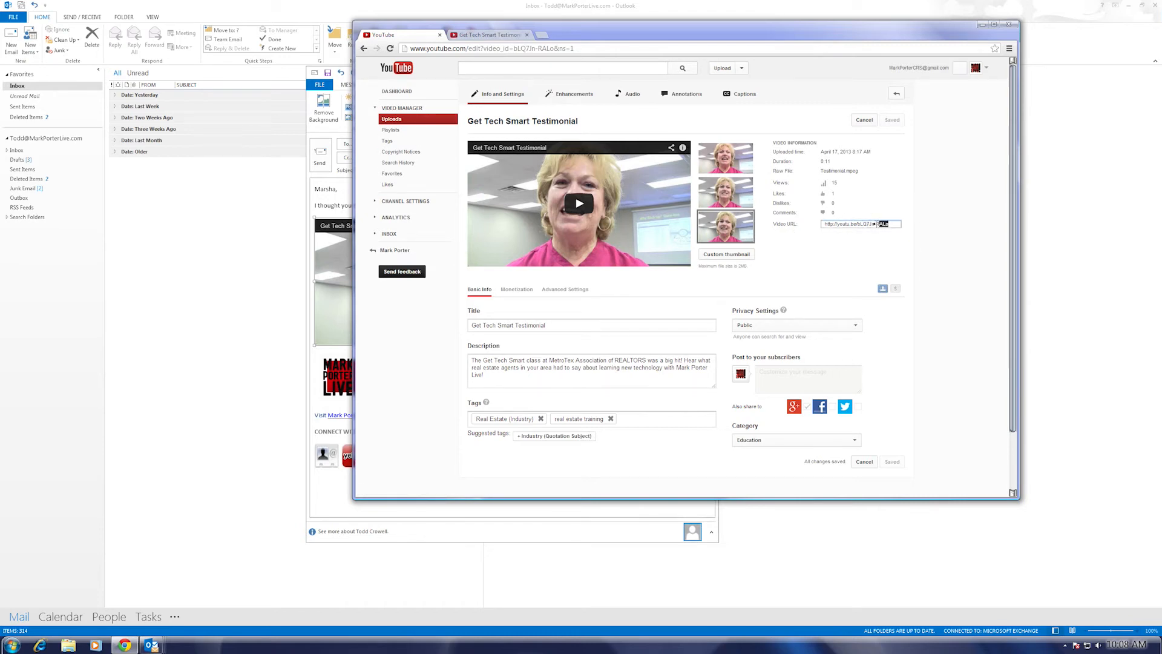
pyautogui.tripleClick(860, 223)
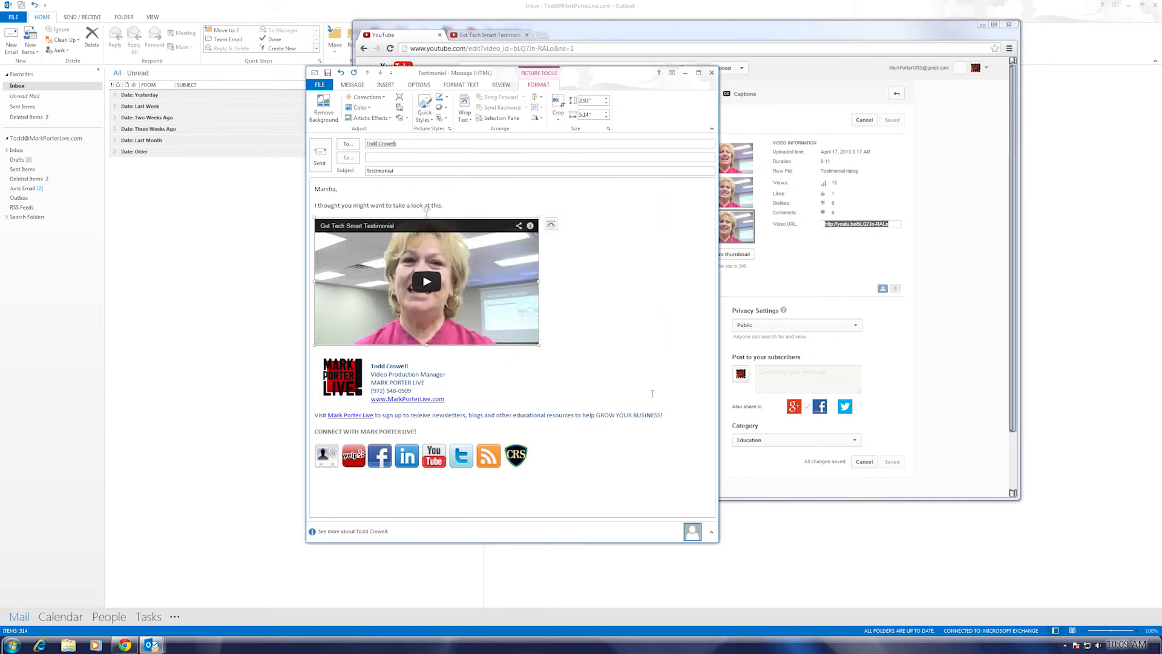
pyautogui.moveTo(585, 263)
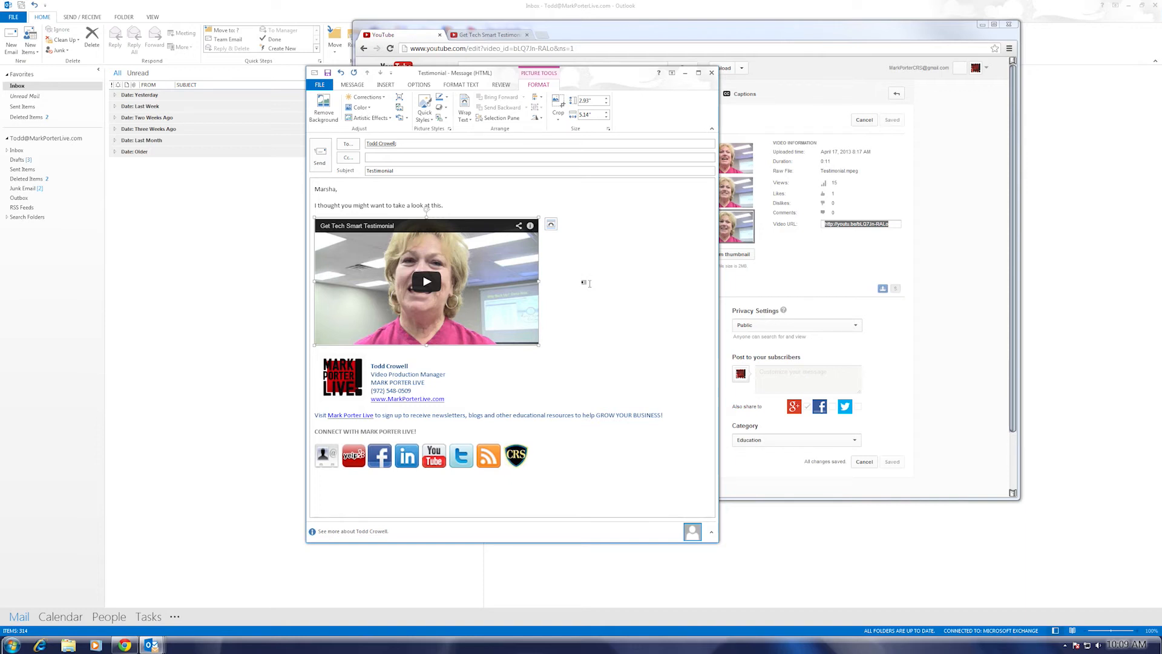
pyautogui.moveTo(478, 256)
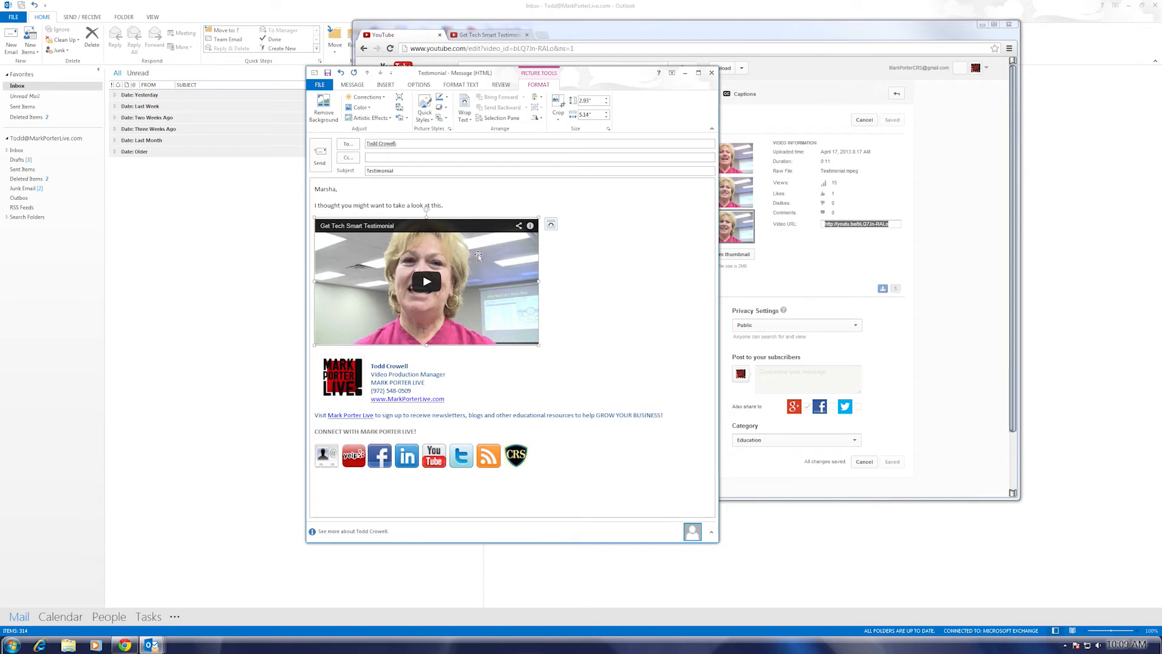
# Open the thumbnail's hyperlink and show the video's youtu.be share link for comparison
pyautogui.rightClick(426, 281)
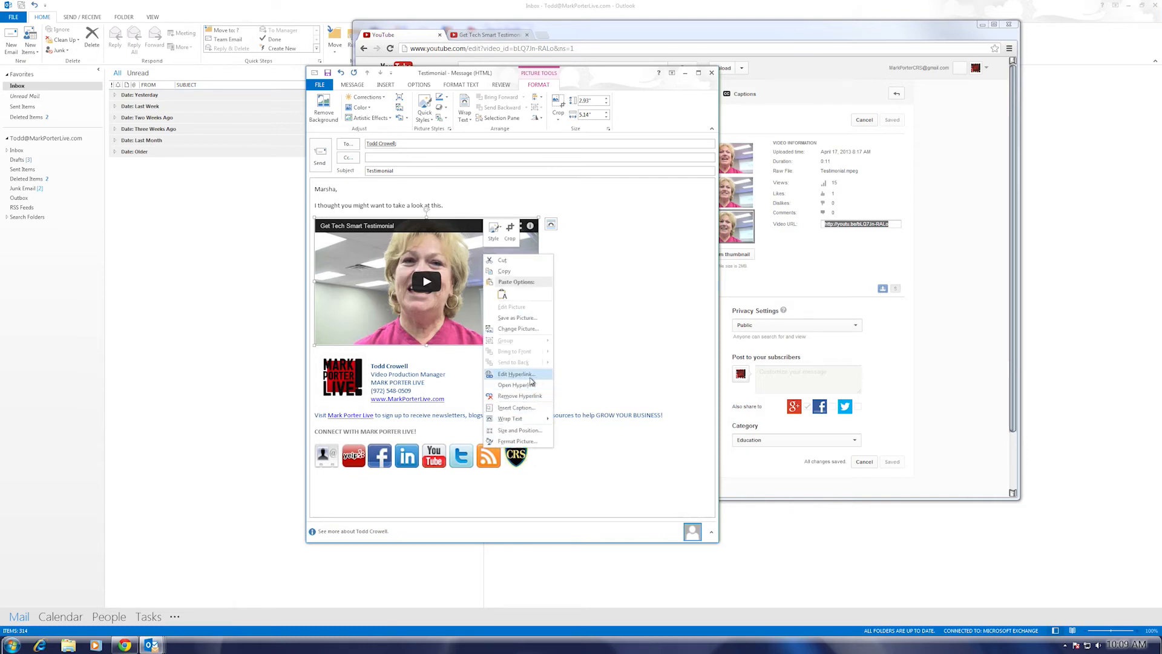
pyautogui.click(513, 373)
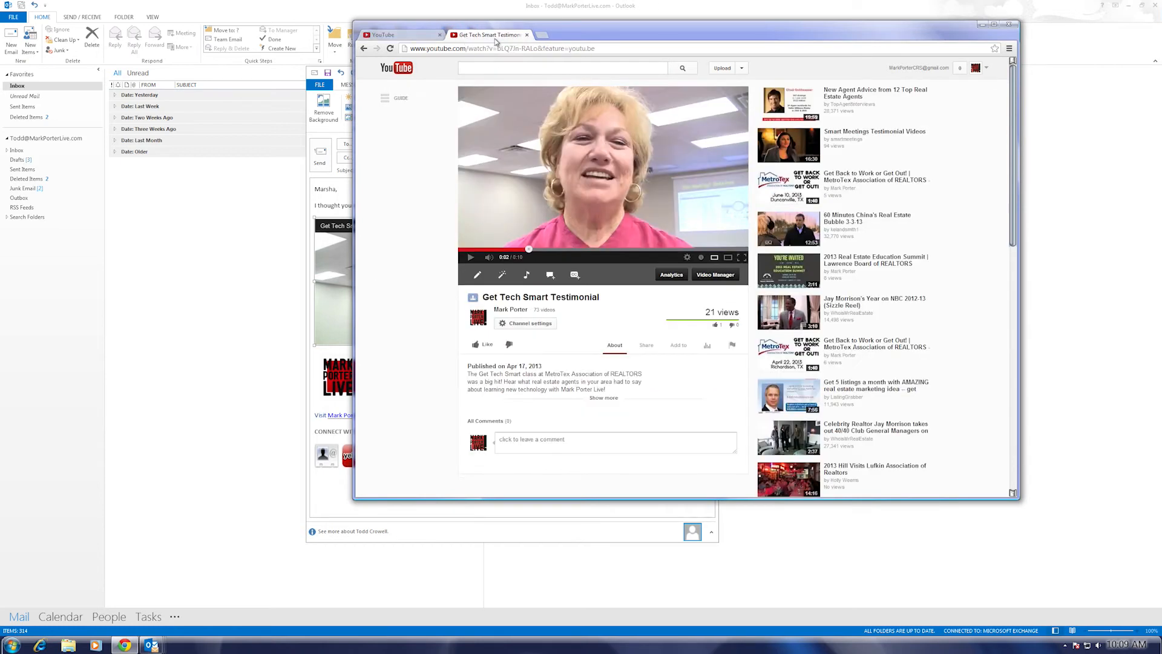
pyautogui.moveTo(544, 174)
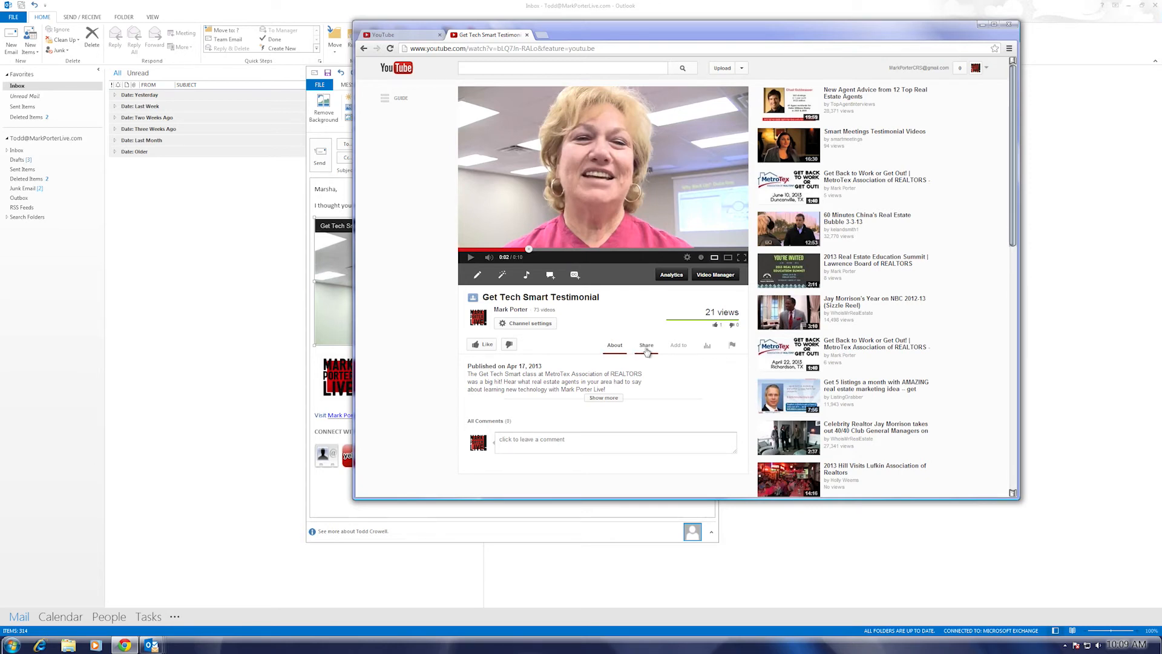
pyautogui.click(645, 345)
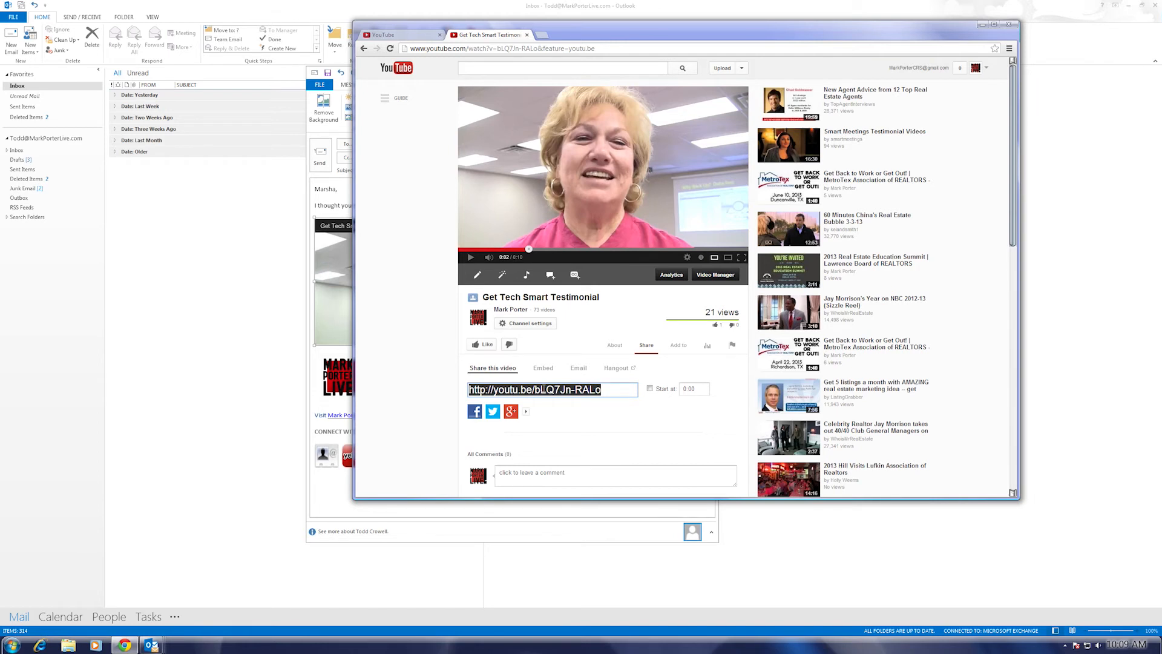
pyautogui.moveTo(372, 219)
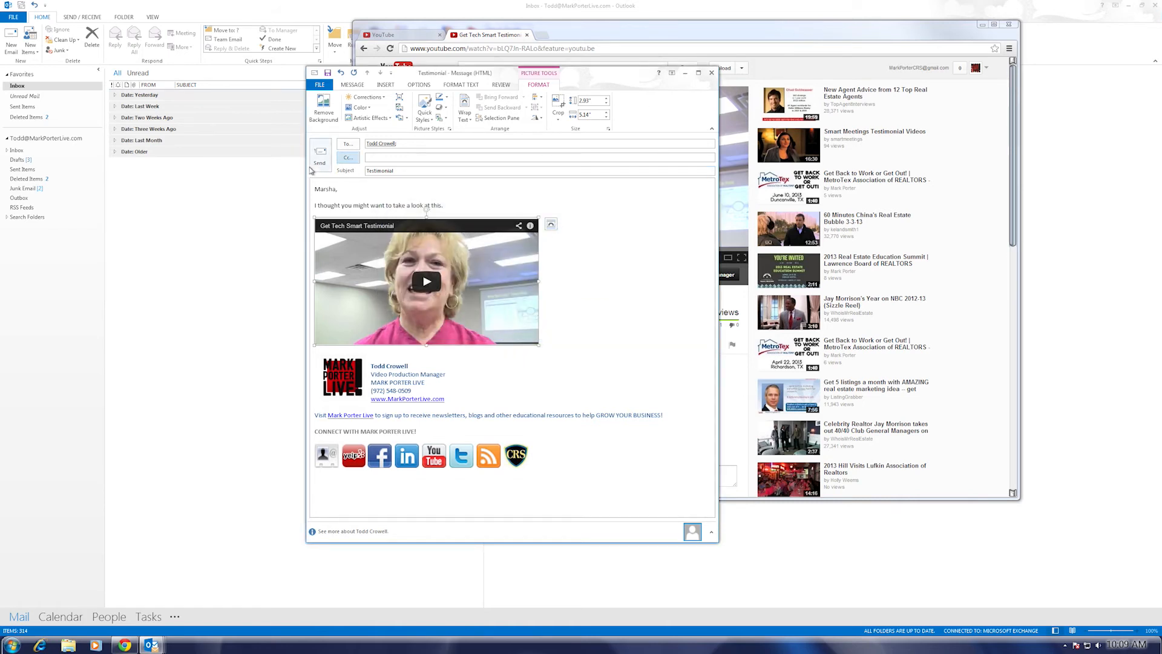
pyautogui.moveTo(641, 247)
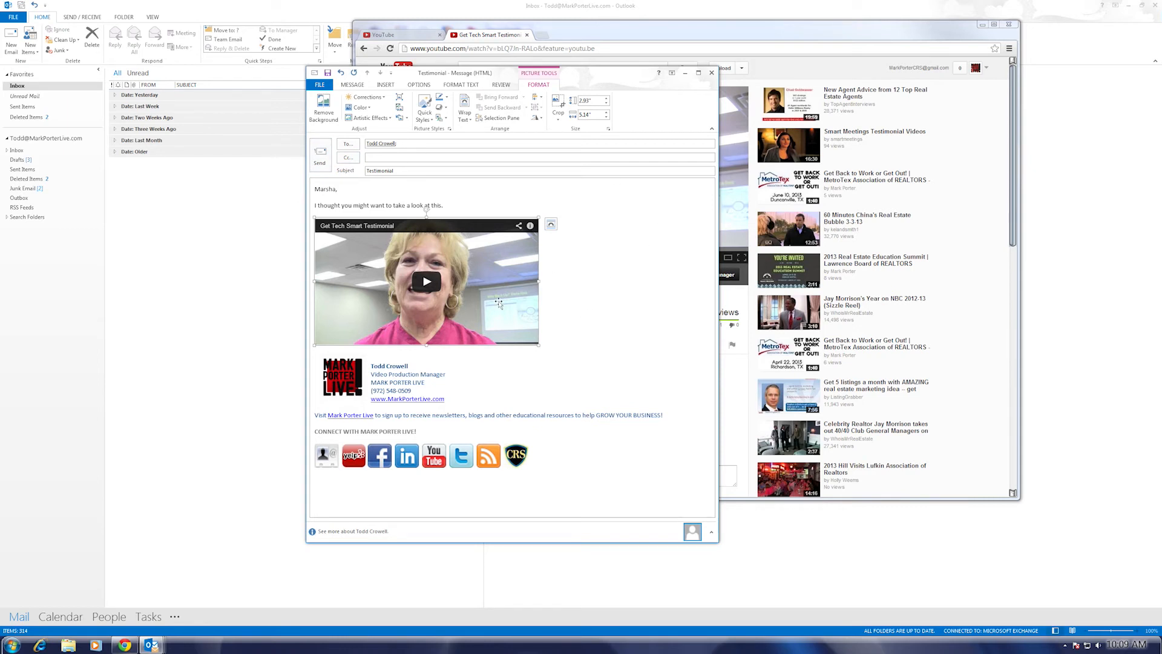
# Send the Testimonial email, then open the received thumbnail link and pause the video
pyautogui.click(352, 85)
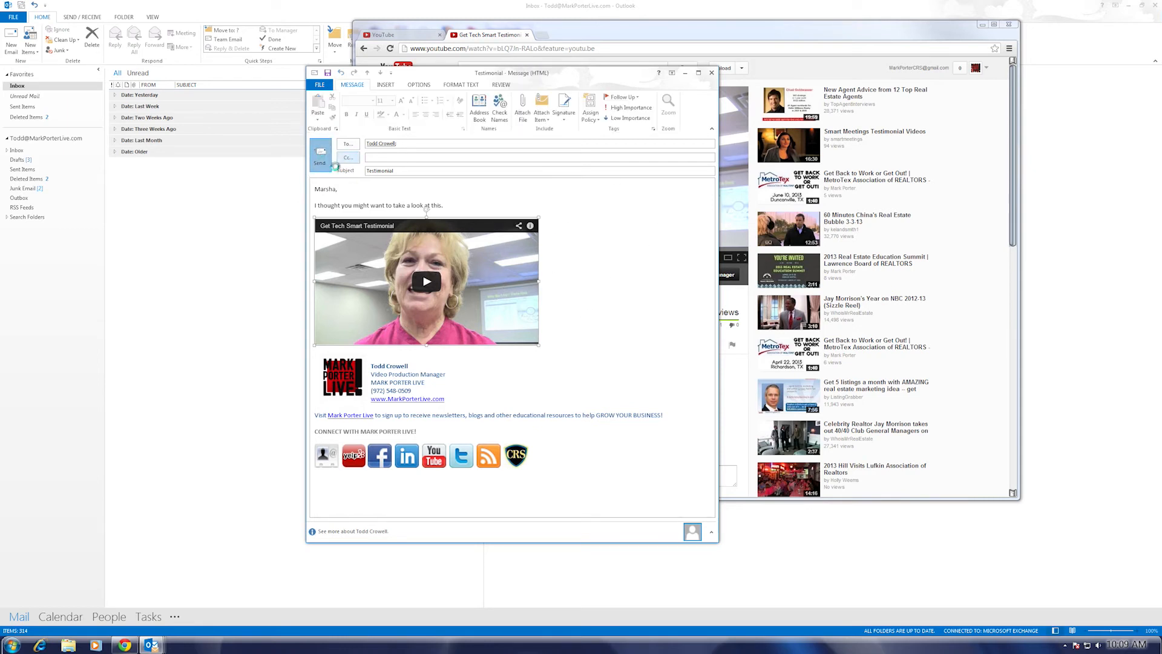
pyautogui.click(319, 154)
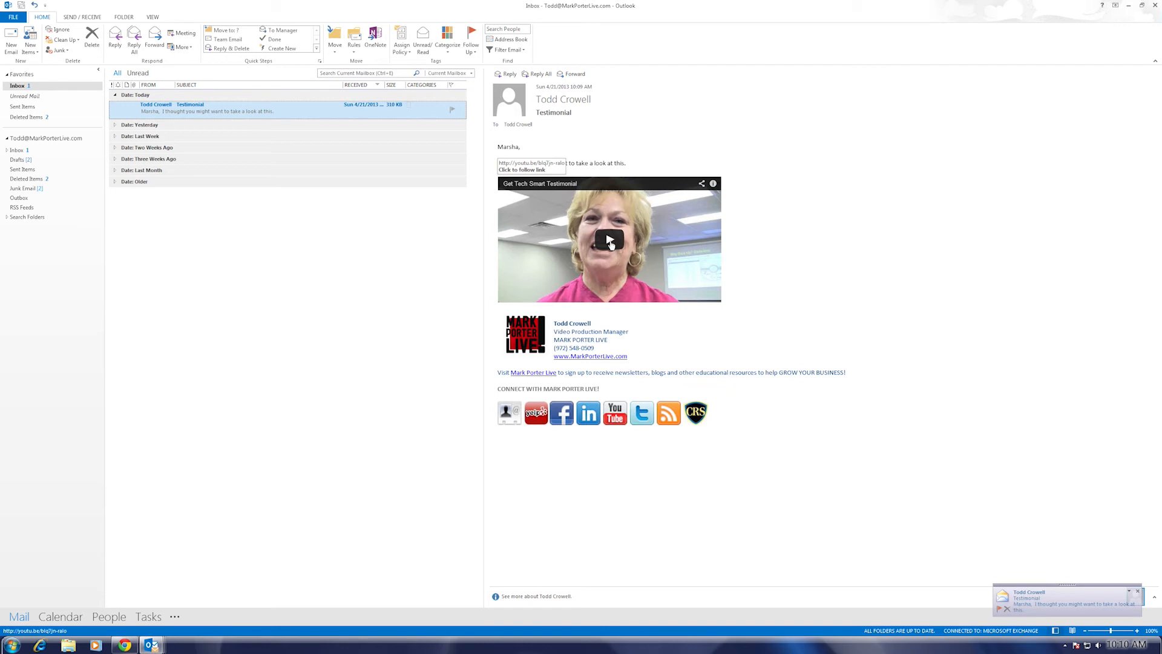
pyautogui.click(607, 243)
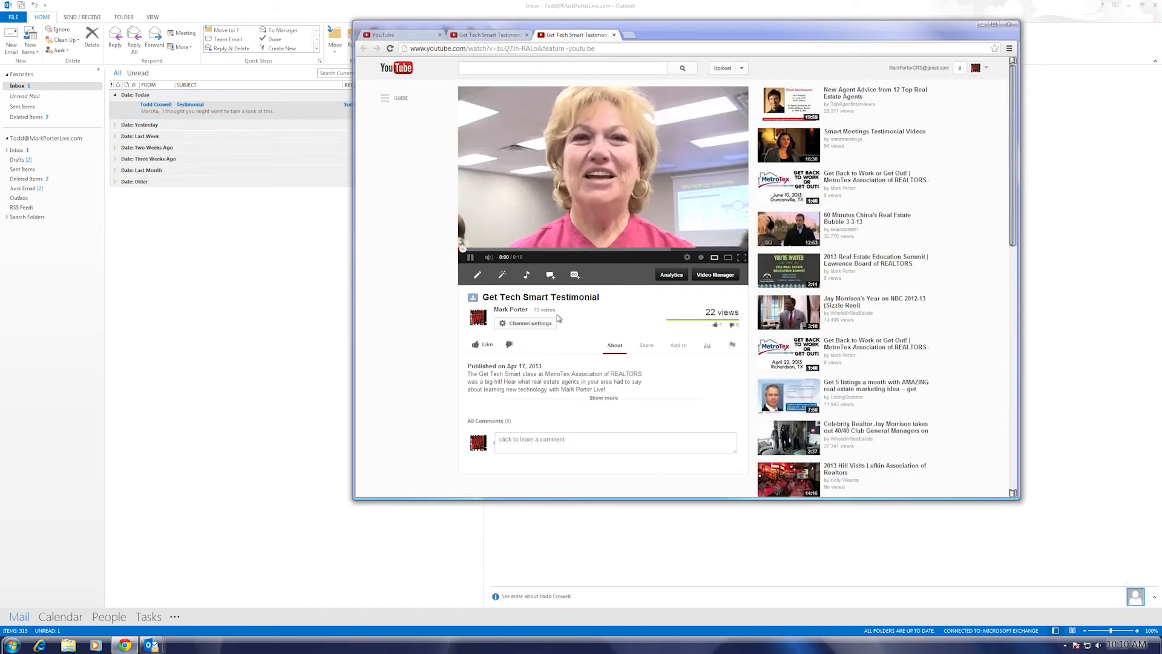
pyautogui.click(471, 257)
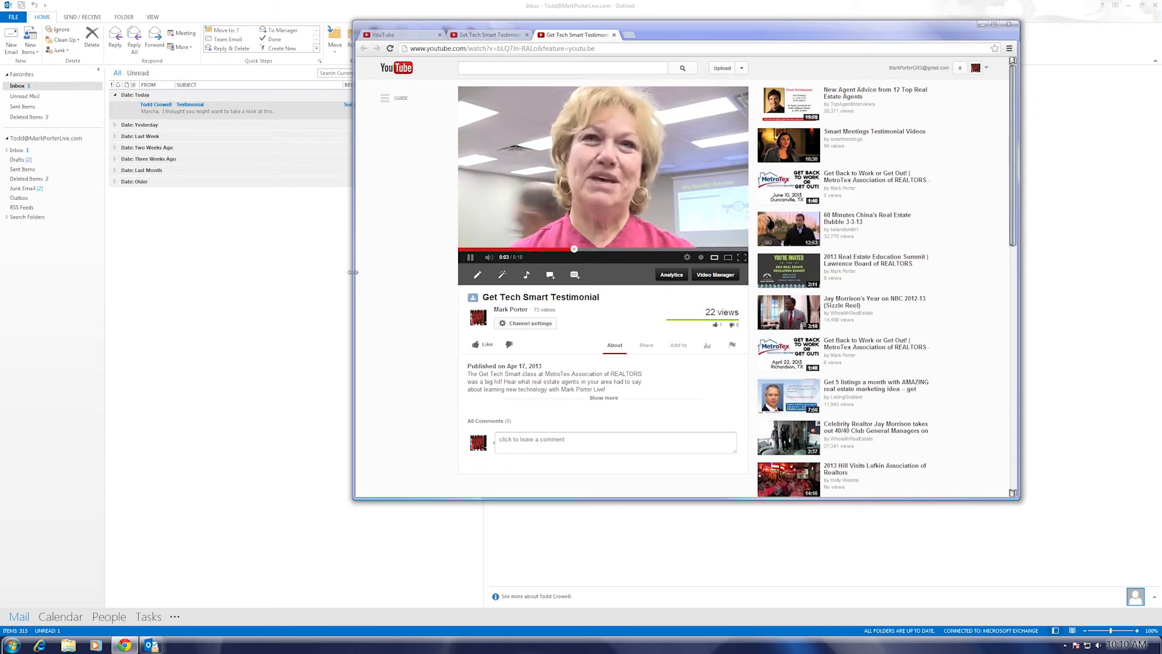
pyautogui.click(470, 257)
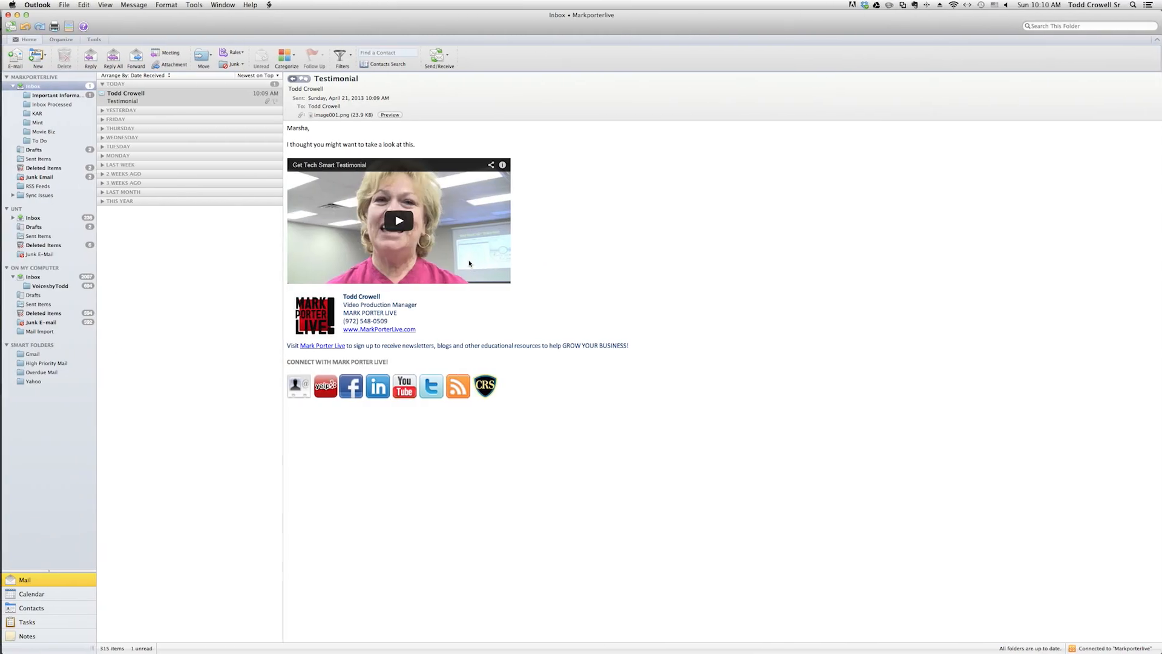
pyautogui.moveTo(639, 195)
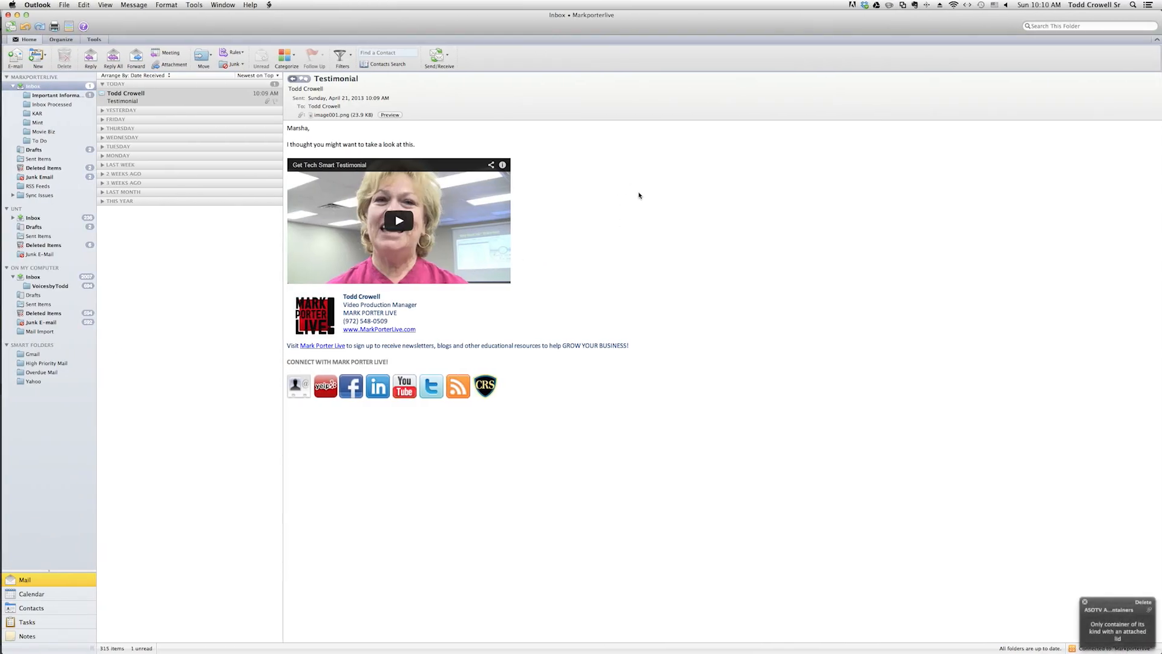
pyautogui.moveTo(480, 27)
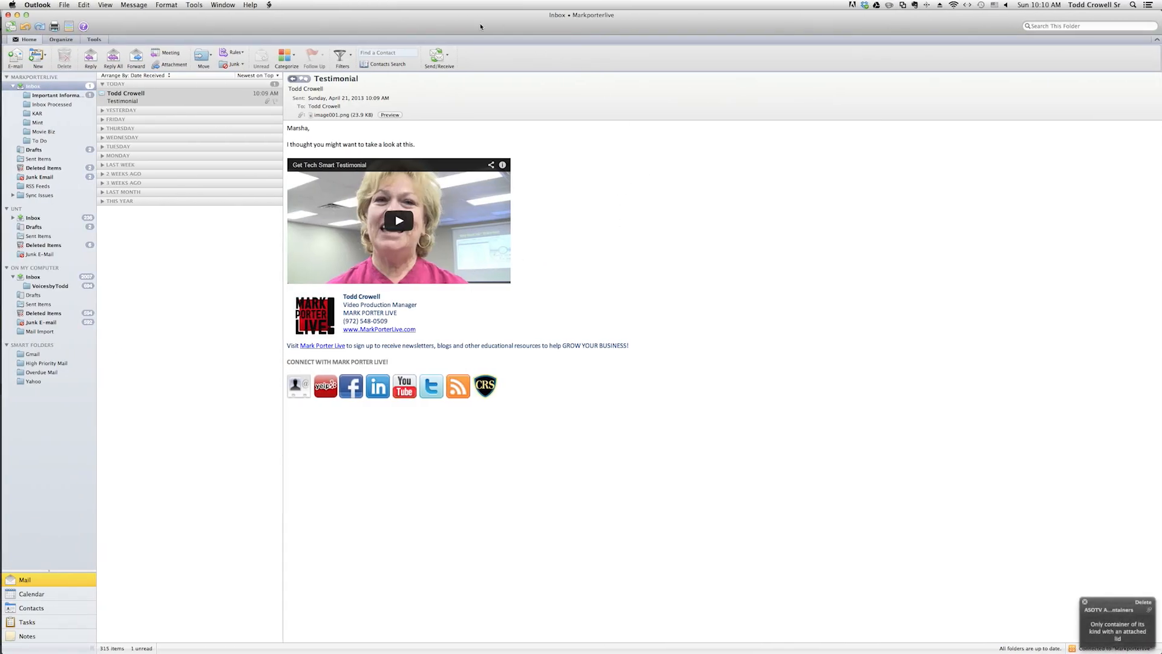
pyautogui.moveTo(789, 189)
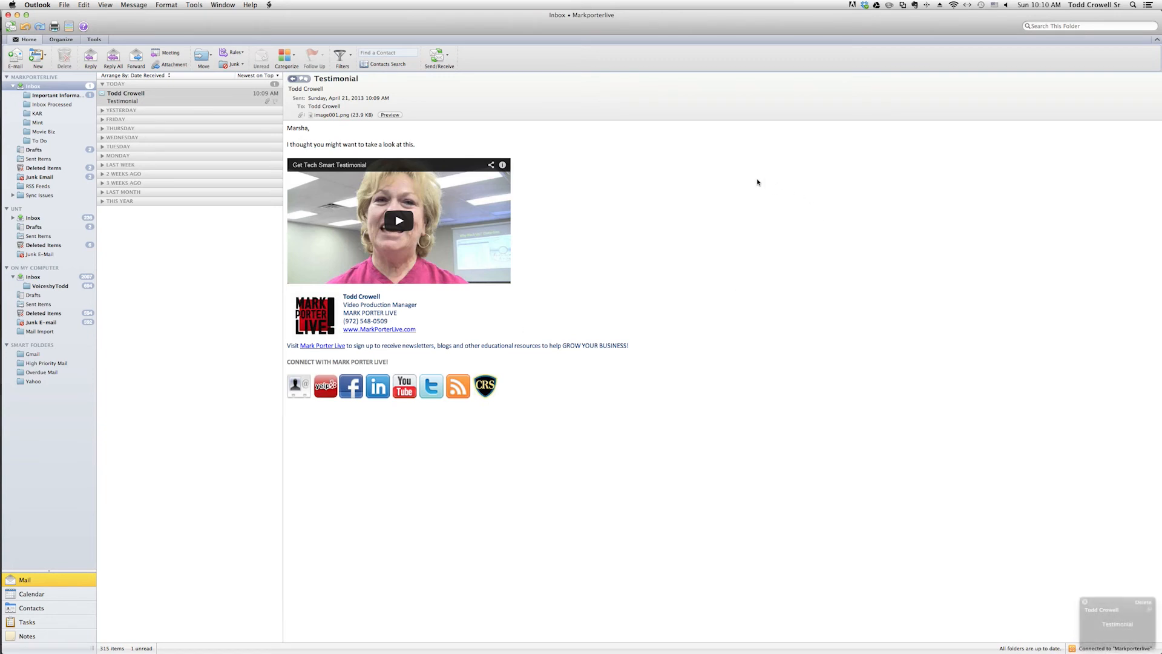
pyautogui.moveTo(690, 225)
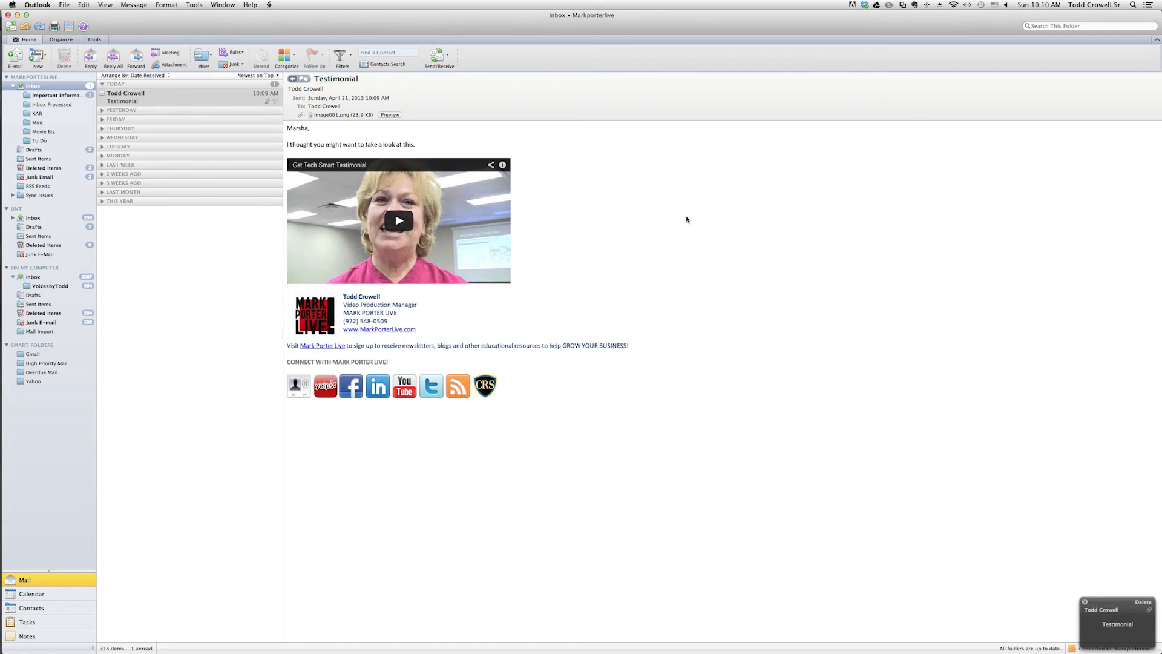
# Forward the received Testimonial email from the Home ribbon
pyautogui.click(136, 58)
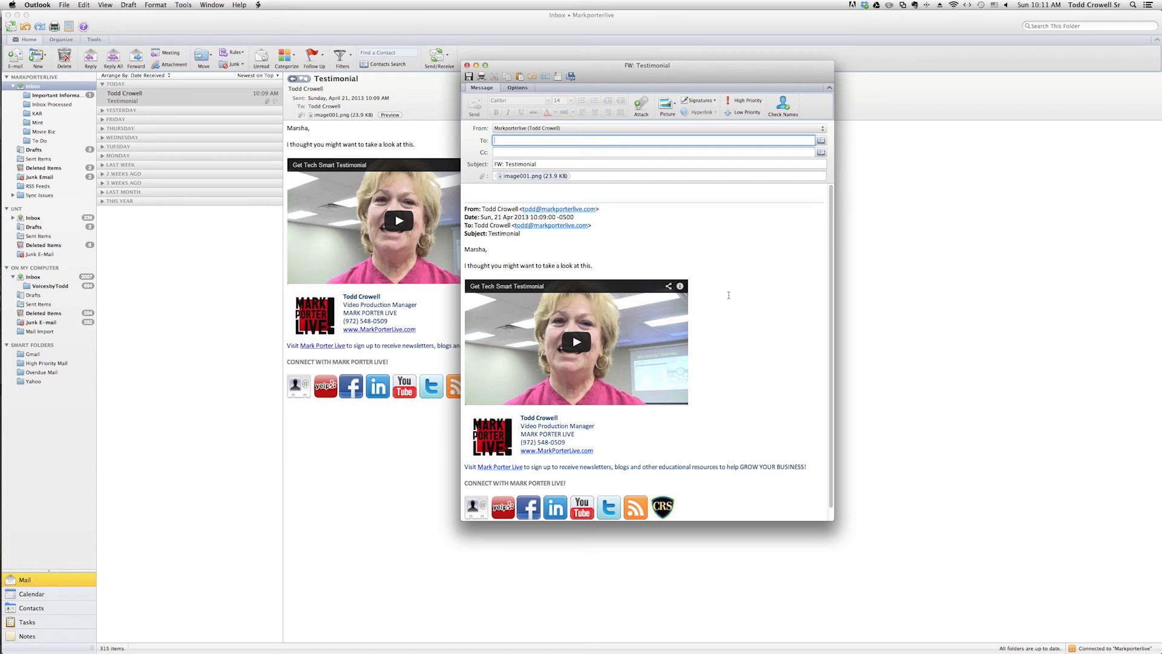
pyautogui.moveTo(528, 70)
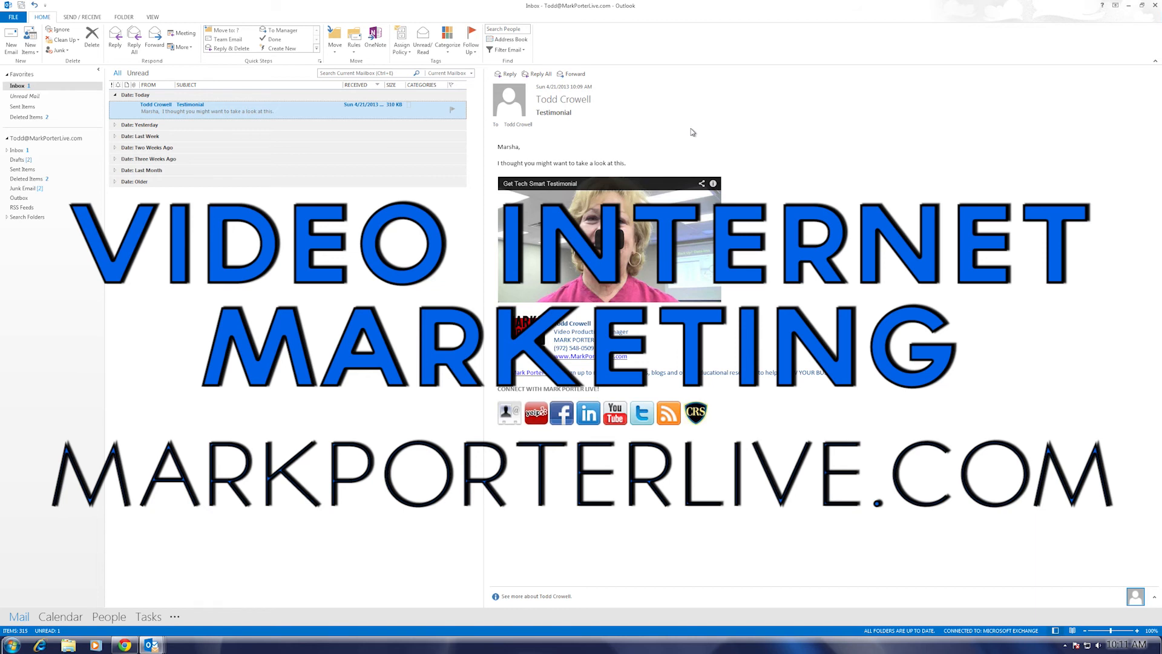
pyautogui.moveTo(746, 125)
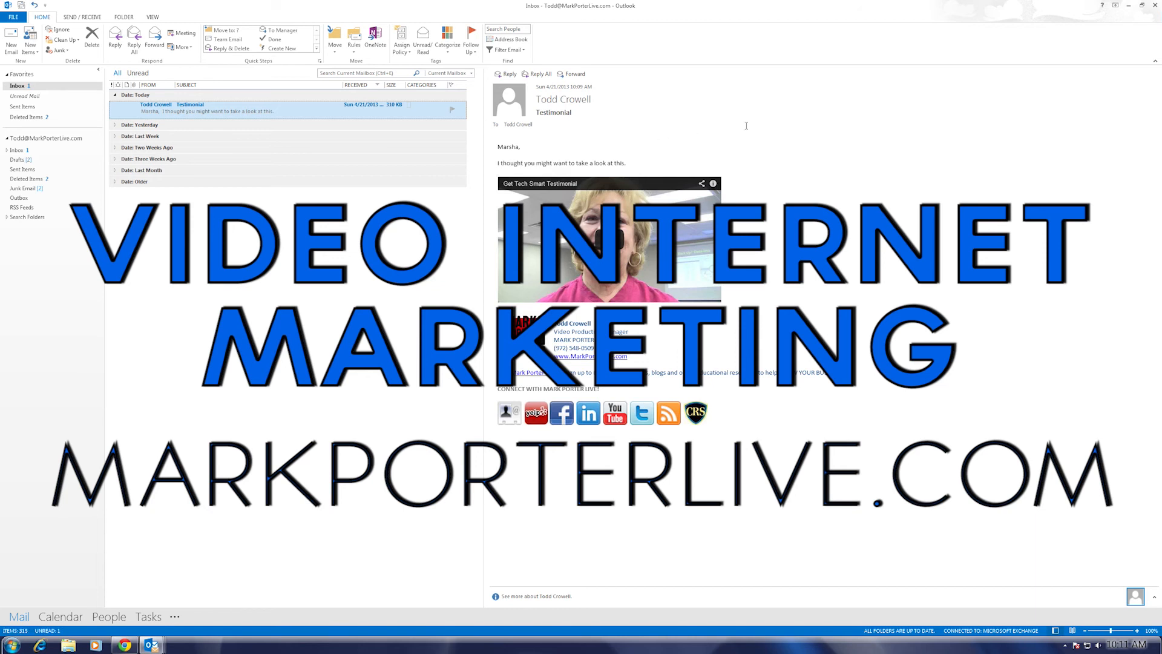